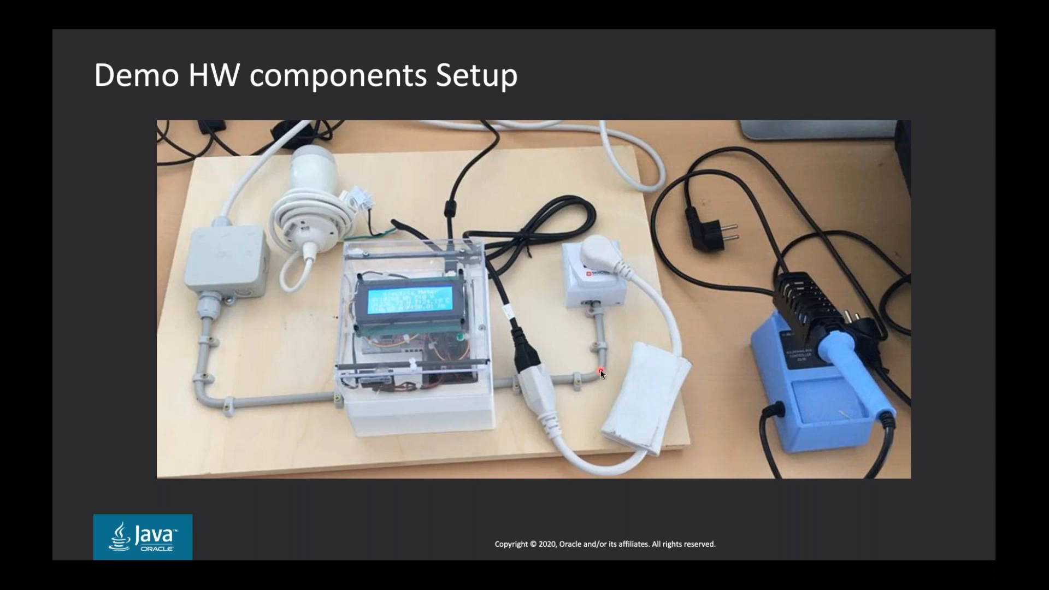
{"action": "mouse_move", "coordinate": [734, 363]}
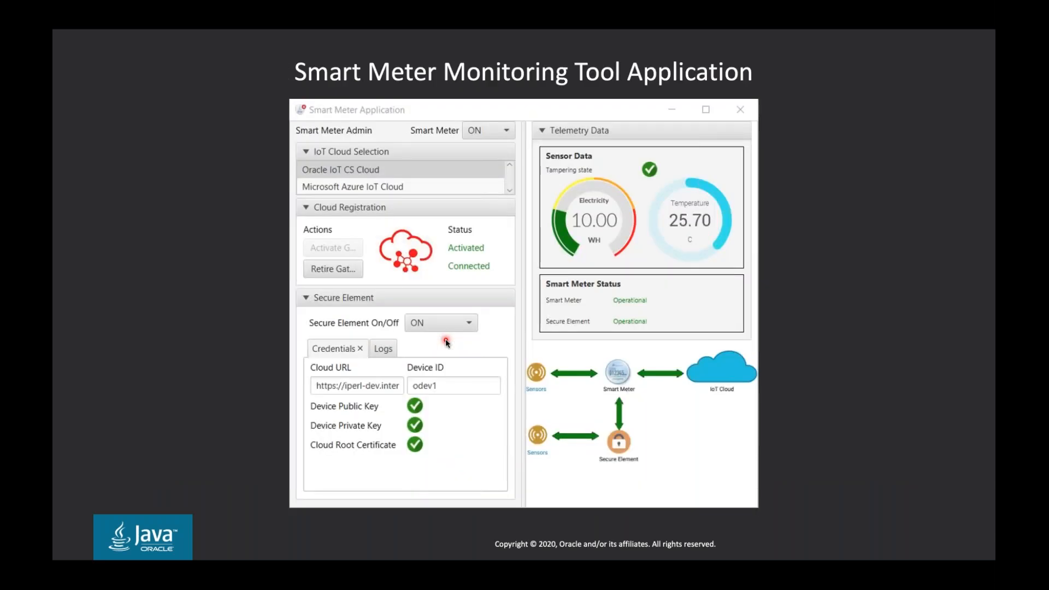
{"action": "mouse_move", "coordinate": [527, 337]}
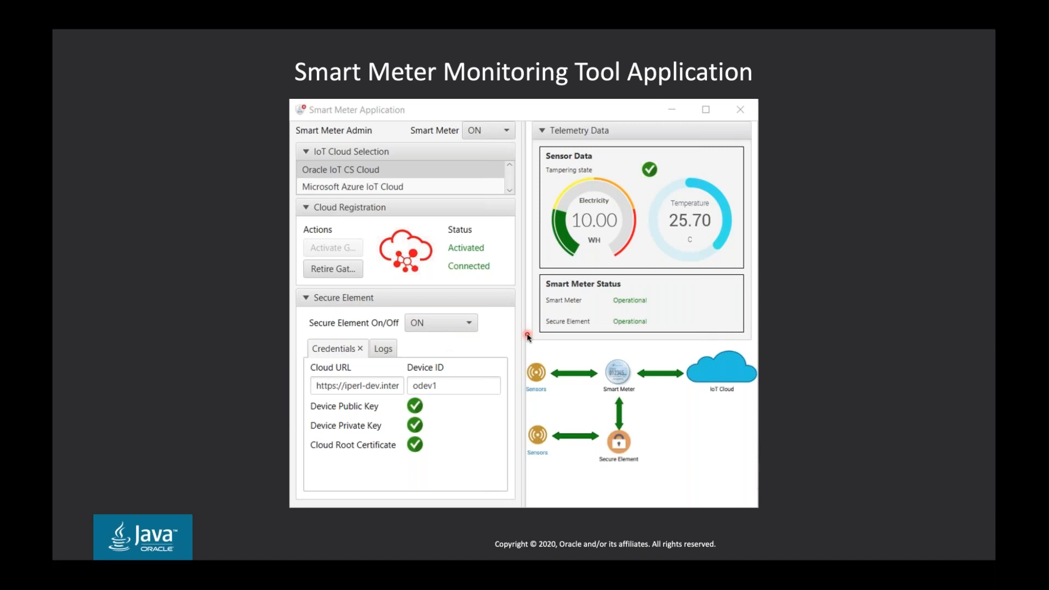
{"action": "mouse_move", "coordinate": [610, 384]}
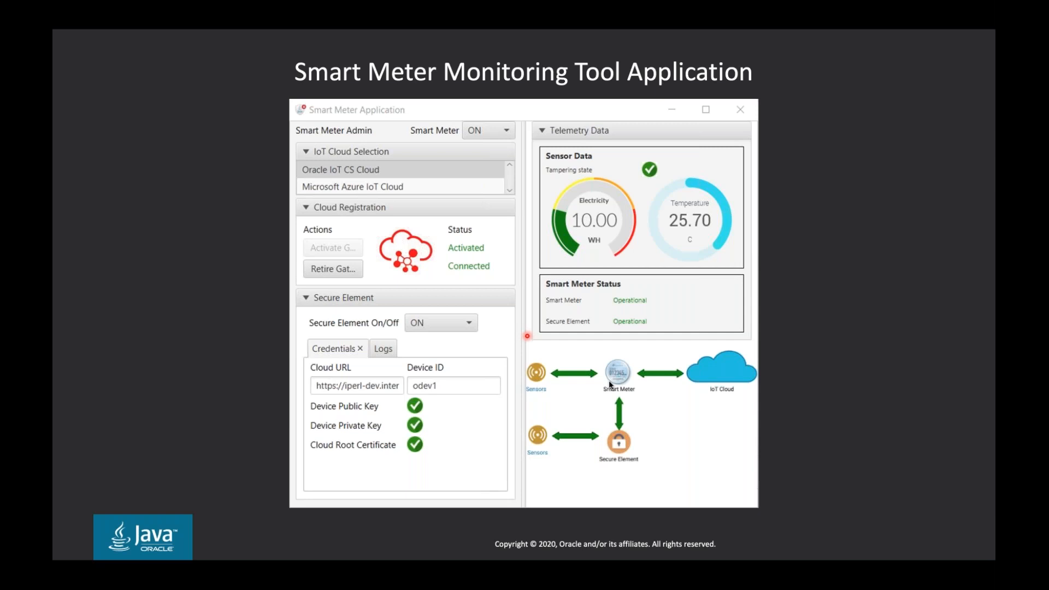
{"action": "mouse_move", "coordinate": [615, 383]}
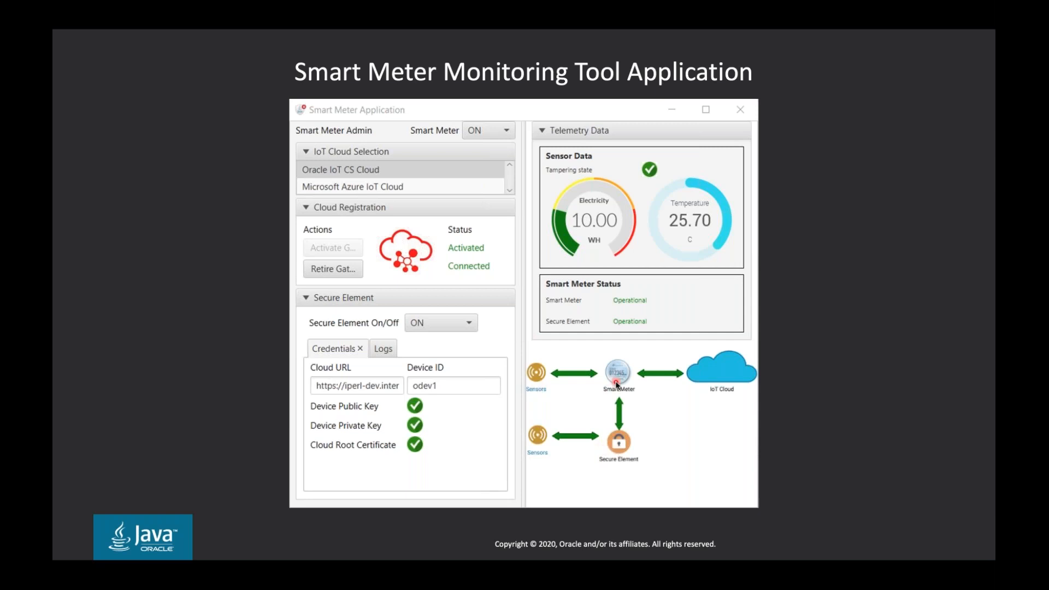
{"action": "mouse_move", "coordinate": [586, 216]}
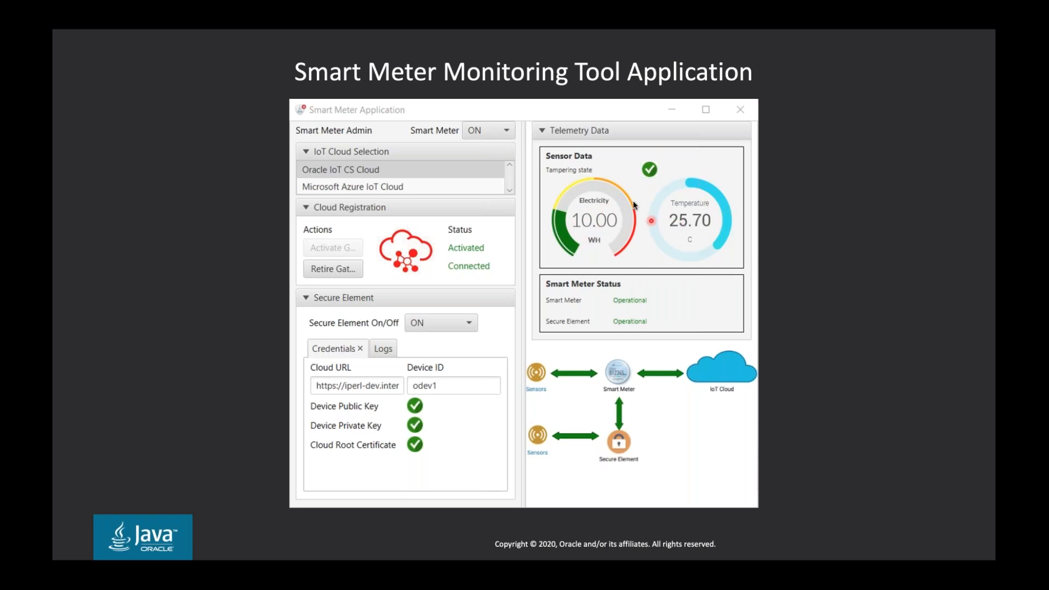
{"action": "mouse_move", "coordinate": [654, 180]}
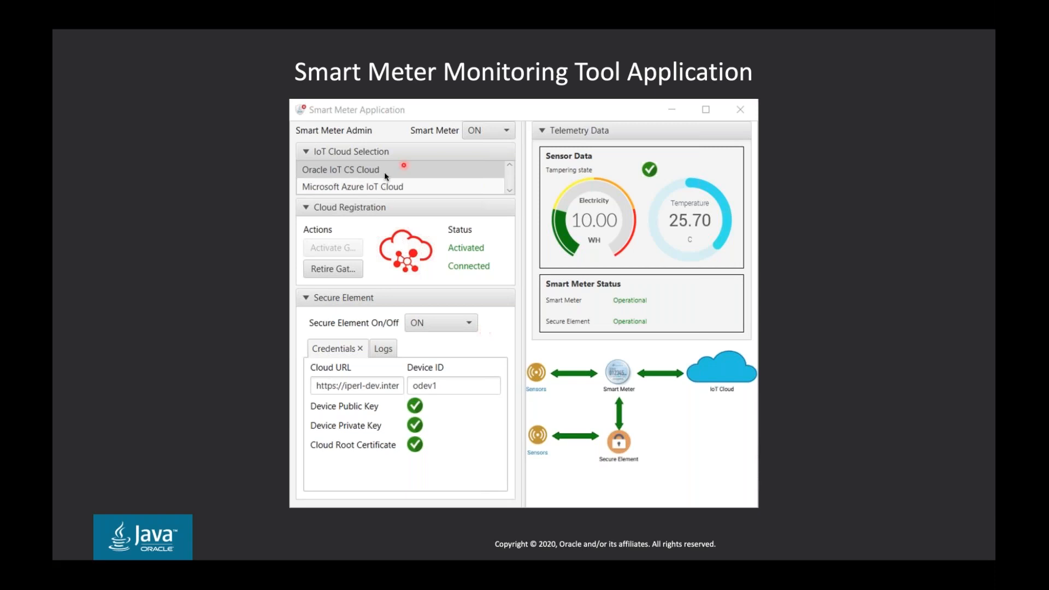
{"action": "mouse_move", "coordinate": [392, 189]}
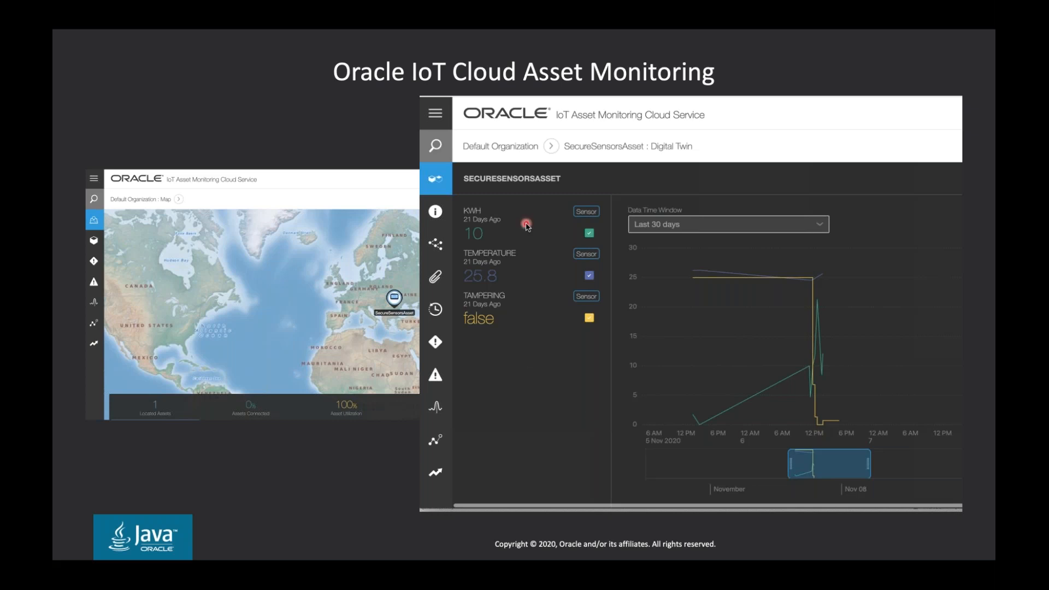
{"action": "mouse_move", "coordinate": [510, 311]}
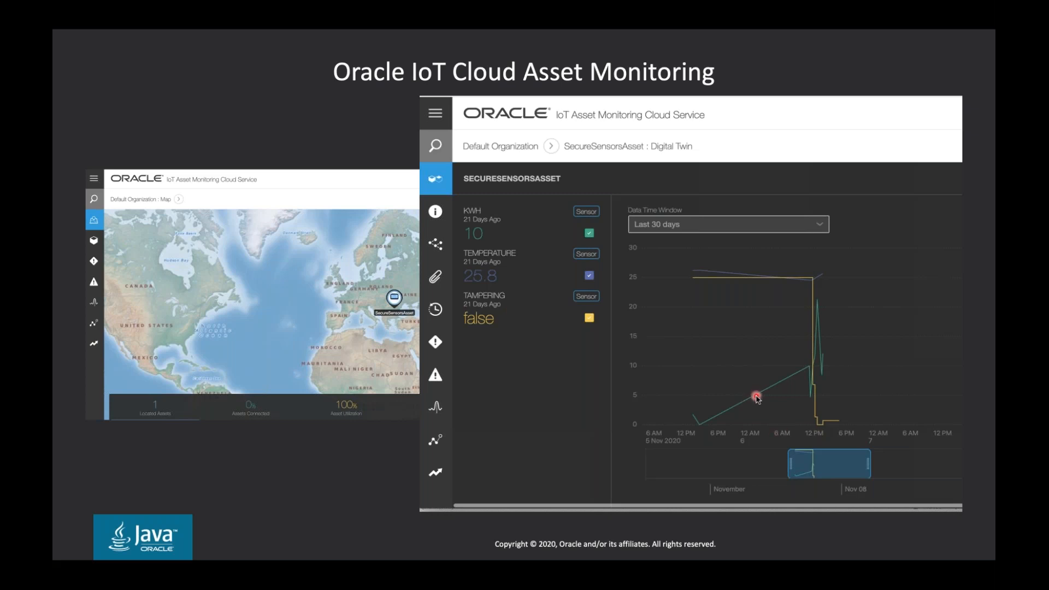
{"action": "mouse_move", "coordinate": [728, 284]}
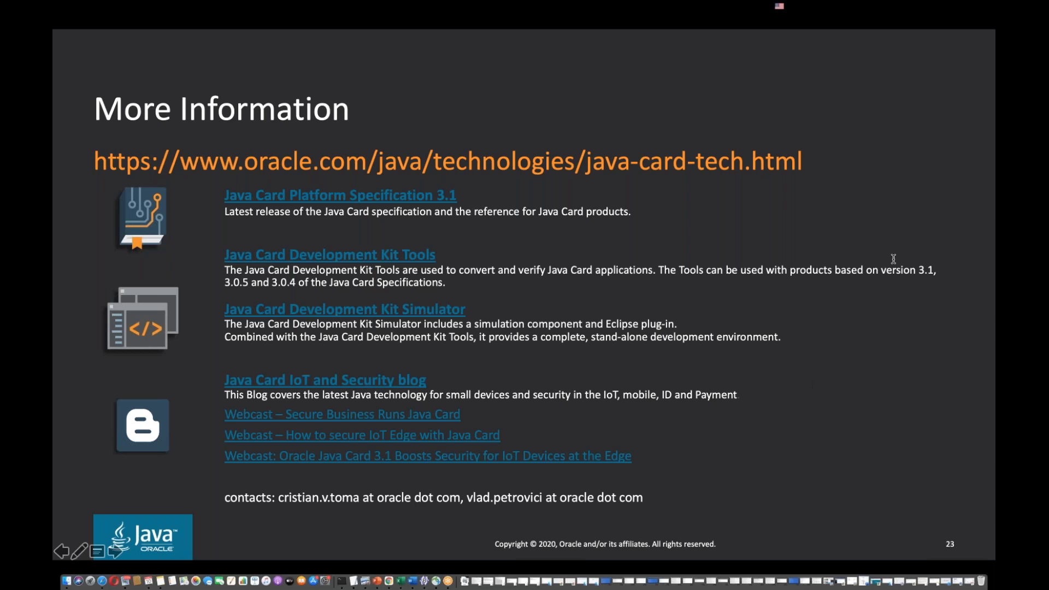
{"action": "mouse_move", "coordinate": [875, 246]}
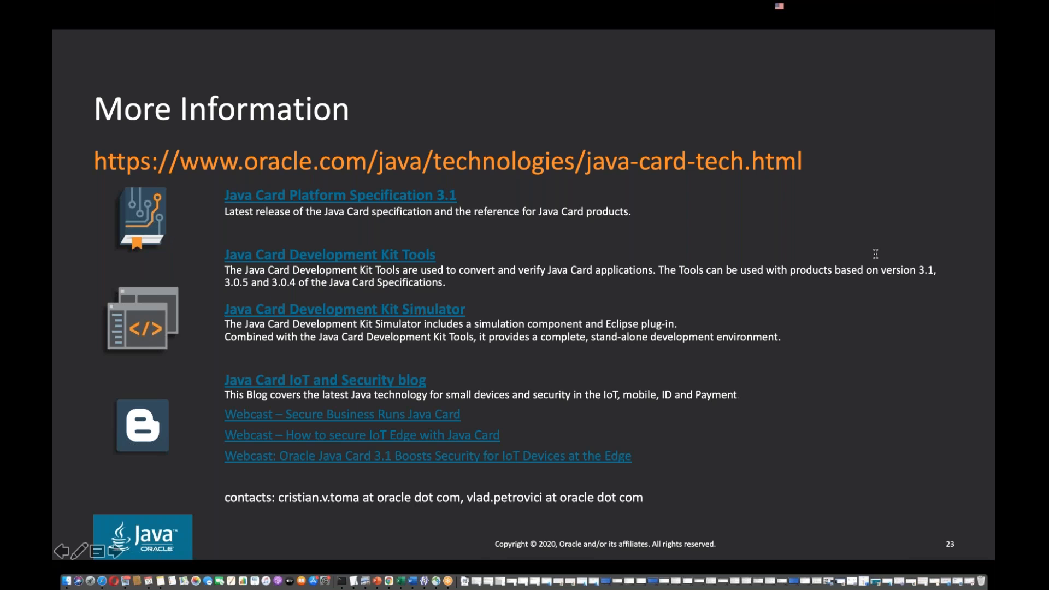
{"action": "mouse_move", "coordinate": [875, 261]}
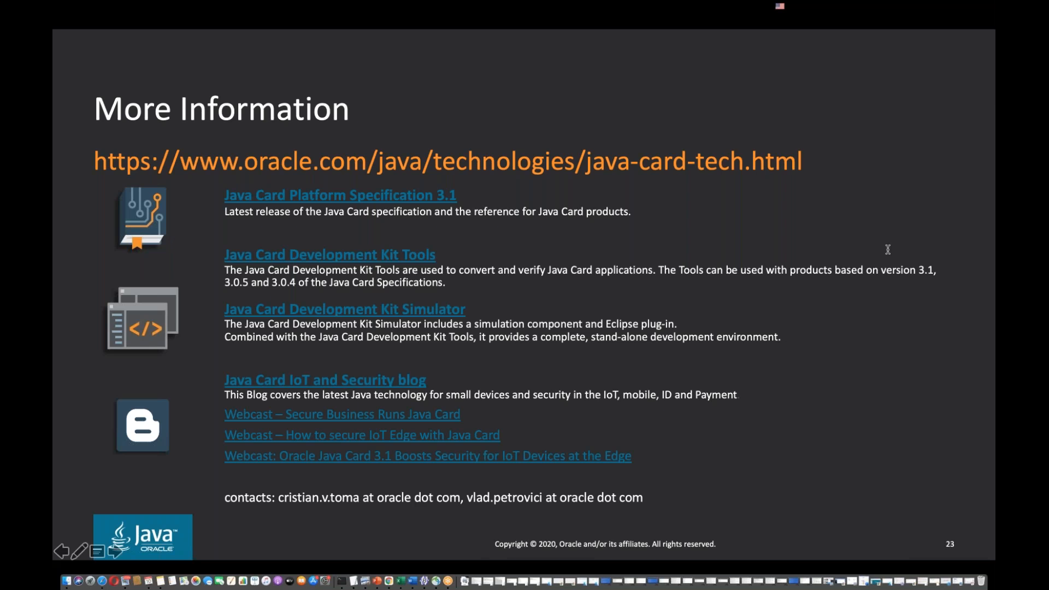
{"action": "mouse_move", "coordinate": [896, 257]}
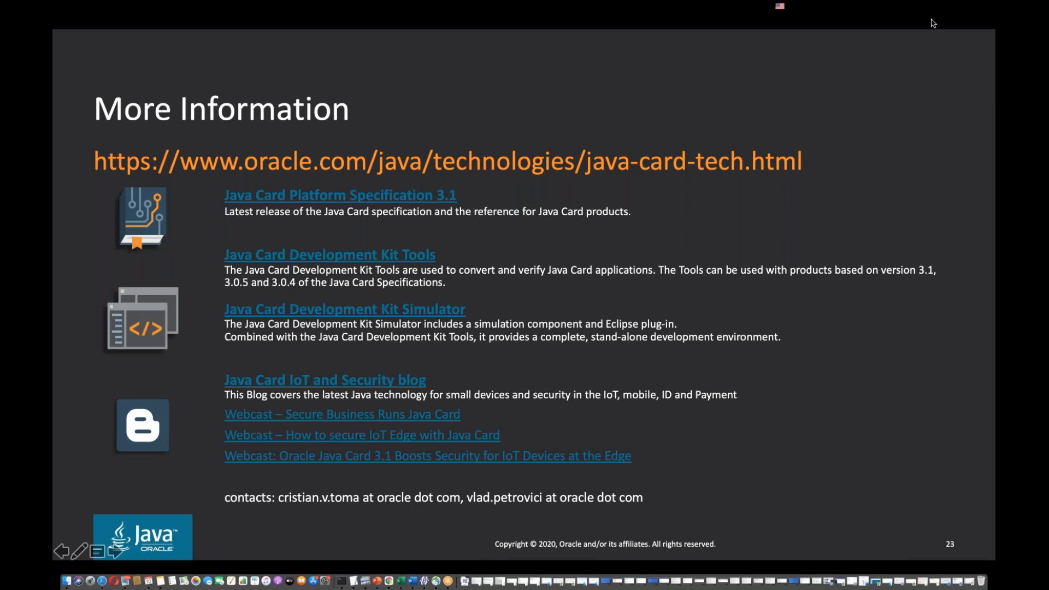
{"action": "mouse_move", "coordinate": [981, 34]}
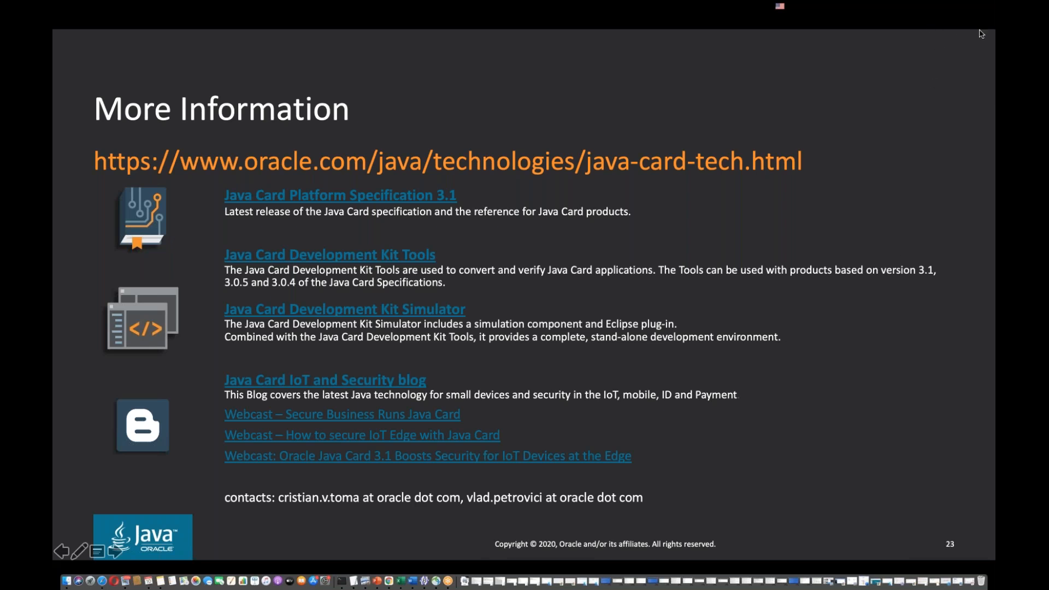
{"action": "mouse_move", "coordinate": [878, 273]}
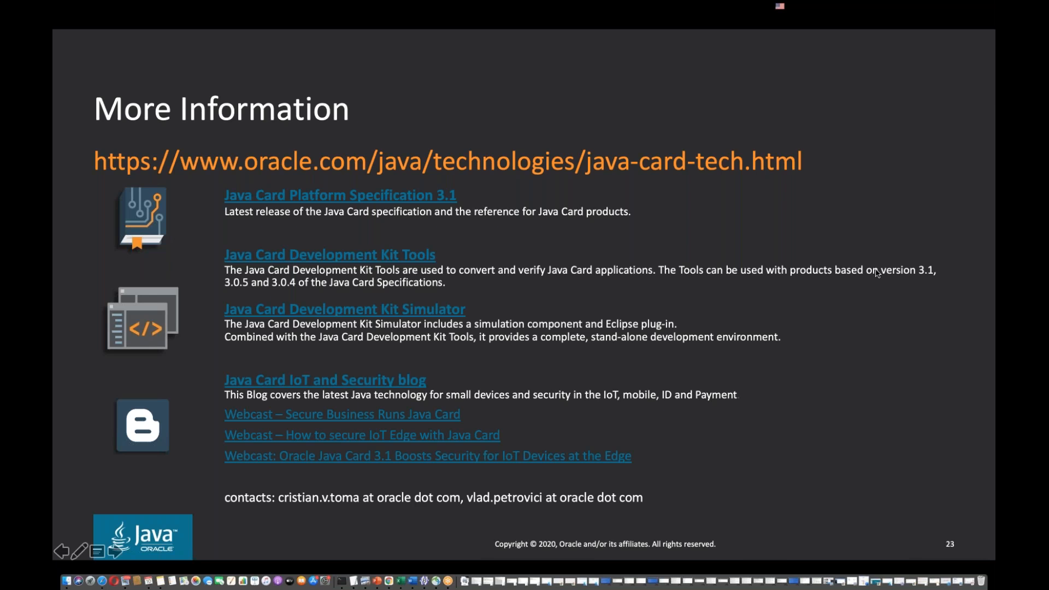
{"action": "mouse_move", "coordinate": [903, 172]}
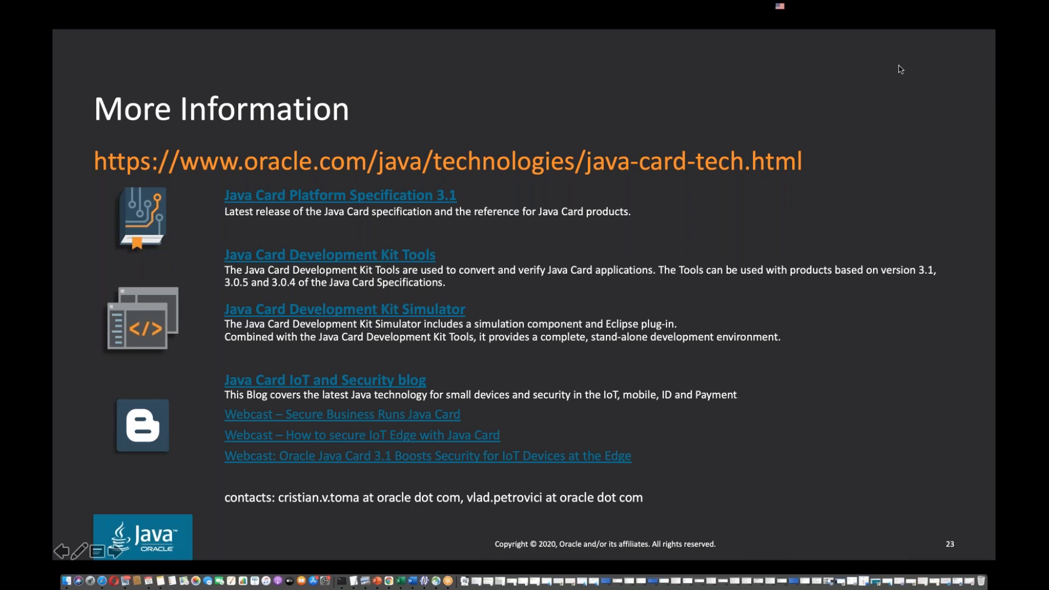
{"action": "mouse_move", "coordinate": [880, 275]}
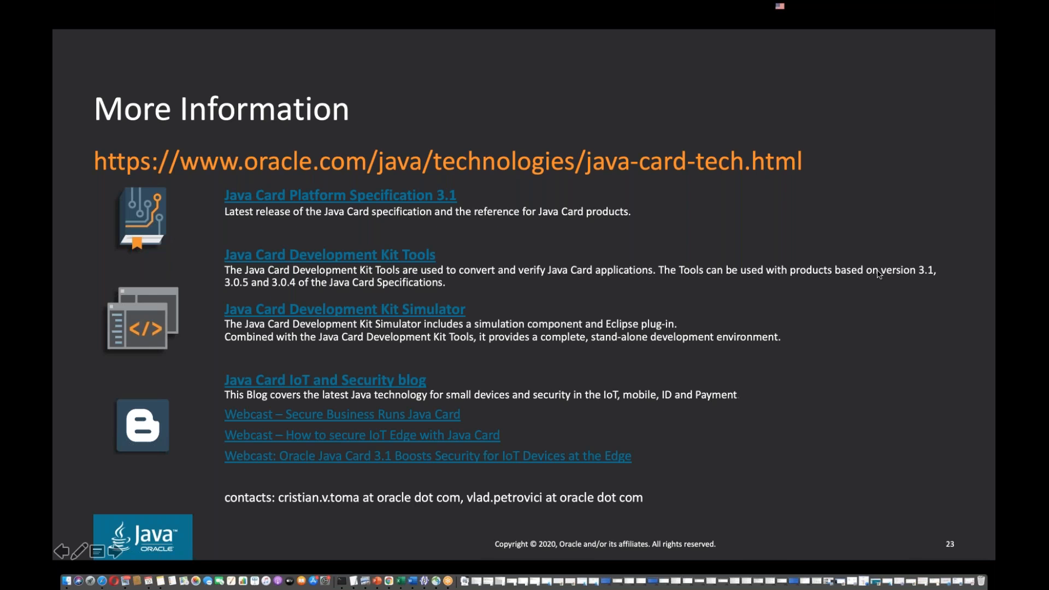
{"action": "mouse_move", "coordinate": [910, 44]}
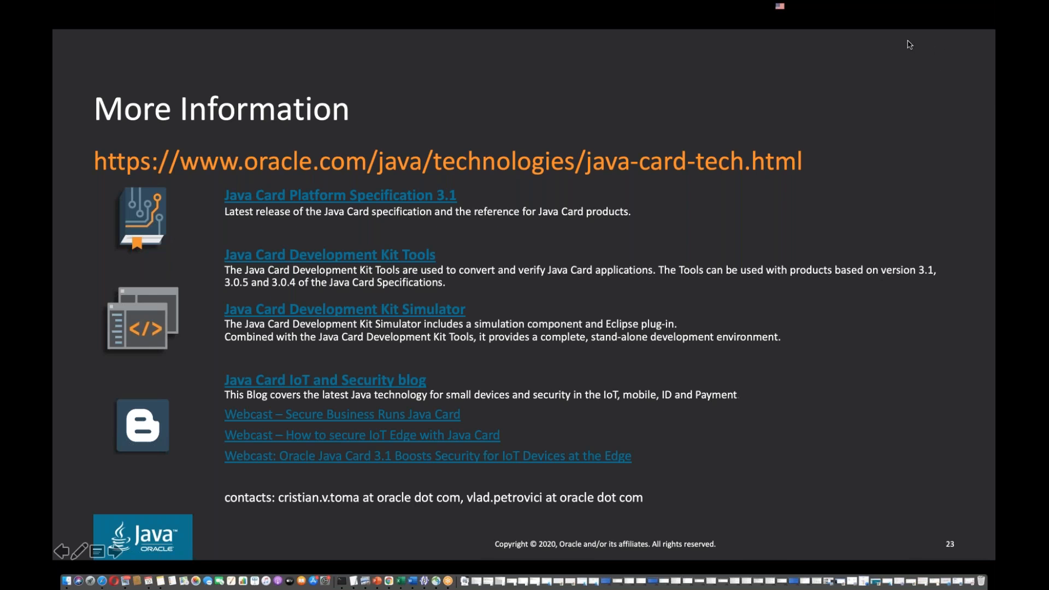
{"action": "mouse_move", "coordinate": [942, 44]}
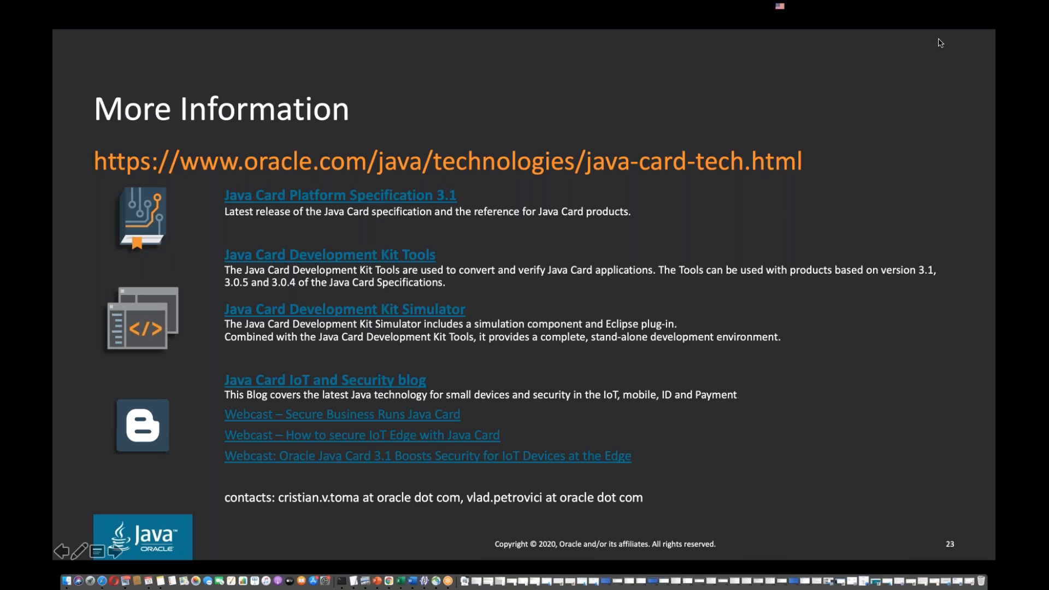
{"action": "mouse_move", "coordinate": [911, 52]}
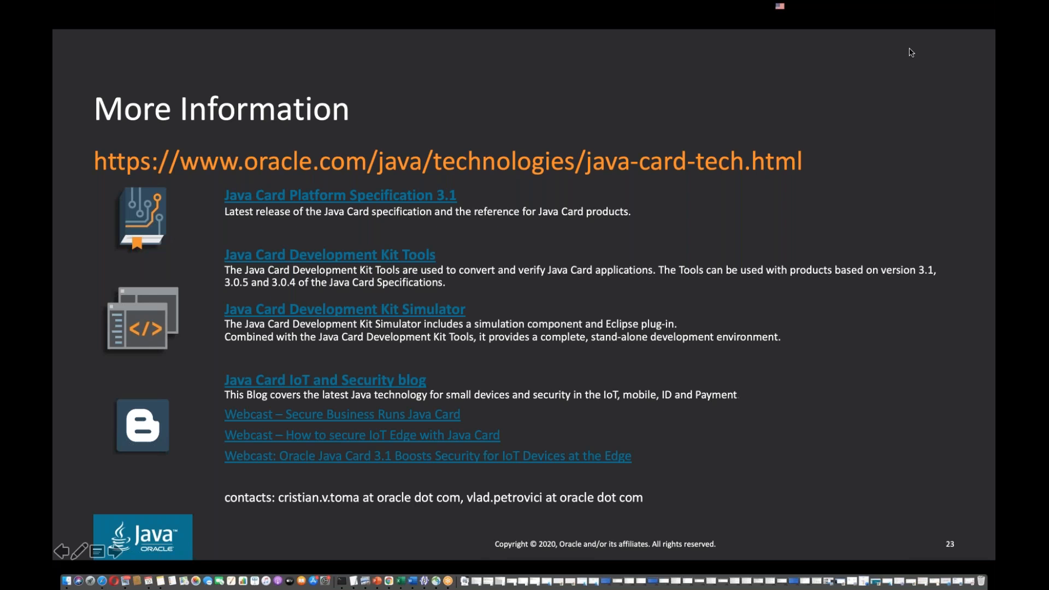
{"action": "mouse_move", "coordinate": [916, 52]}
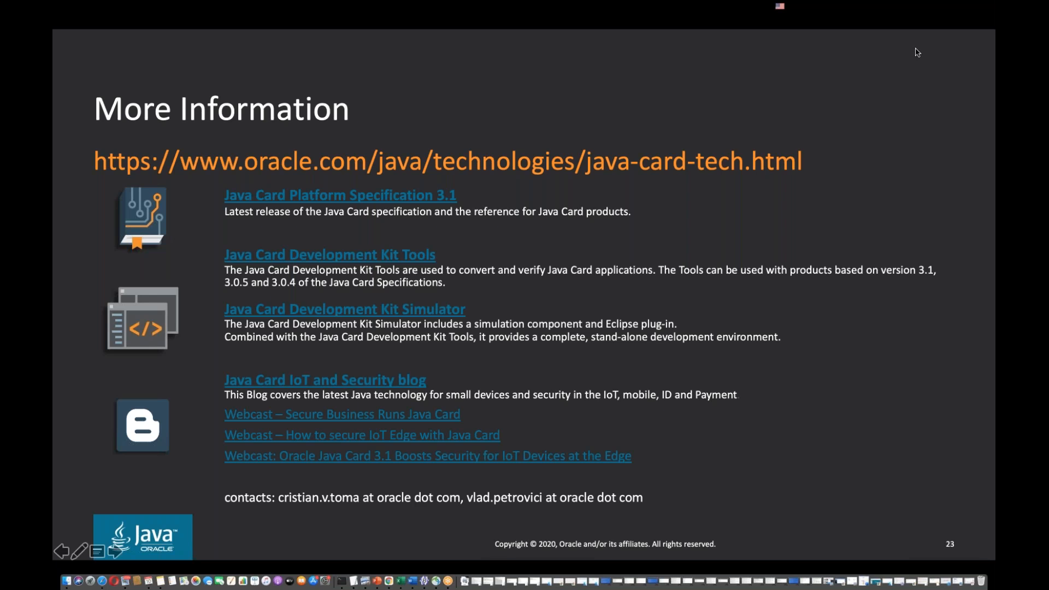
{"action": "mouse_move", "coordinate": [868, 76]}
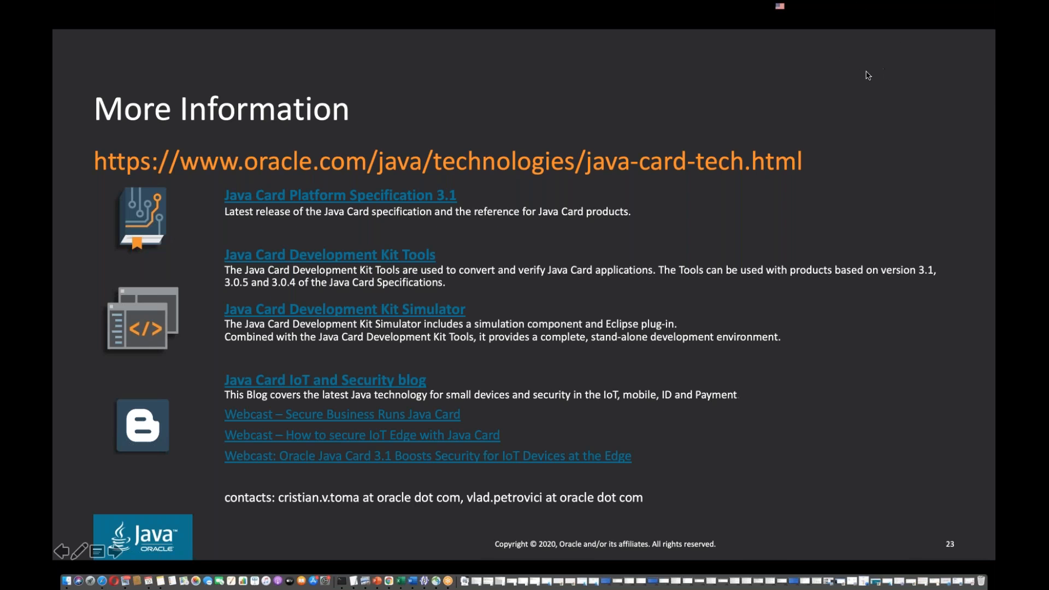
{"action": "mouse_move", "coordinate": [818, 78]}
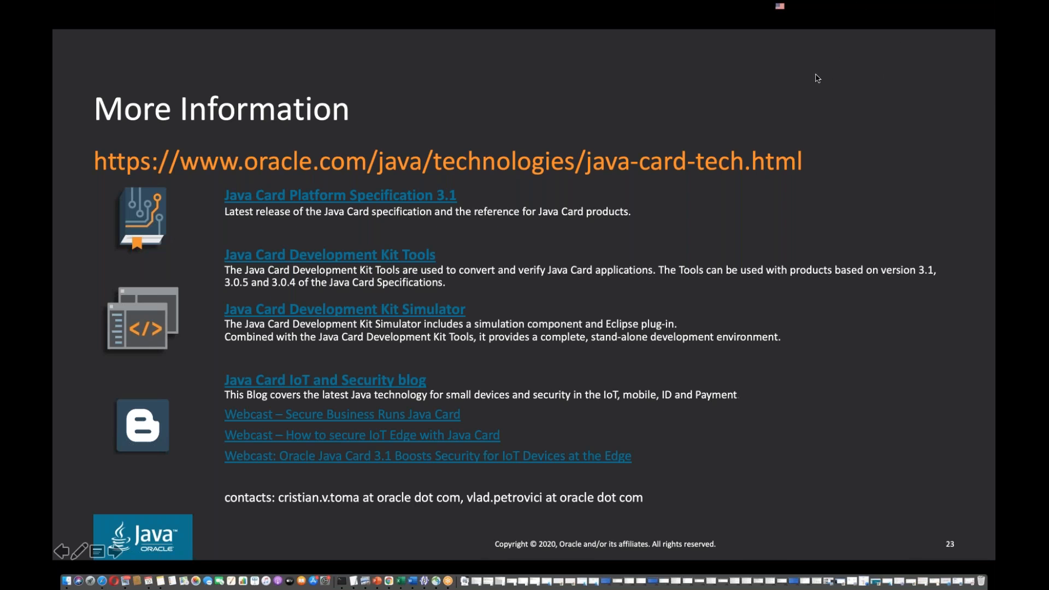
{"action": "mouse_move", "coordinate": [895, 132]}
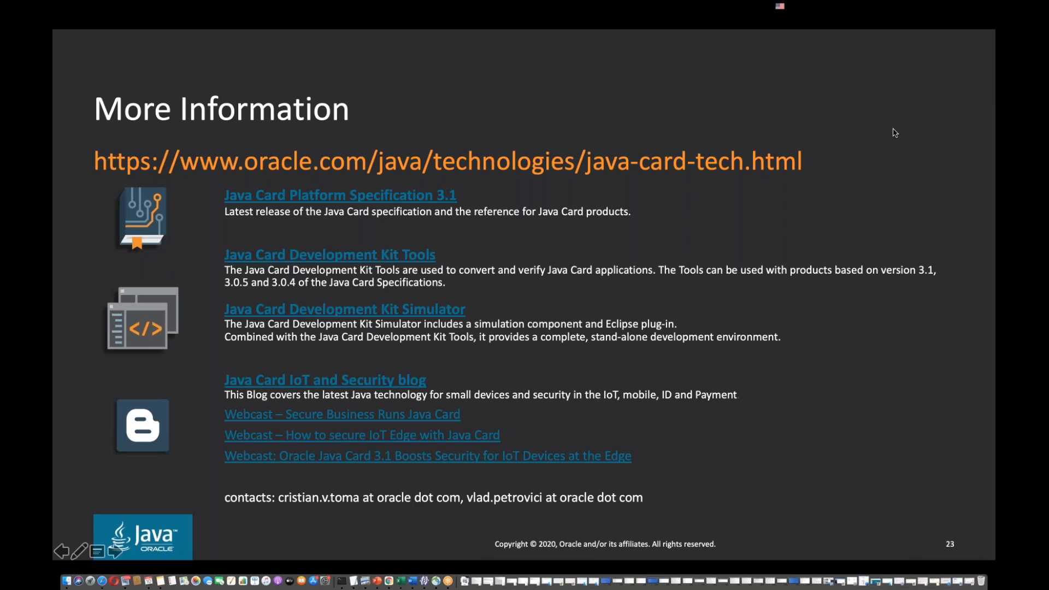
{"action": "mouse_move", "coordinate": [898, 145]}
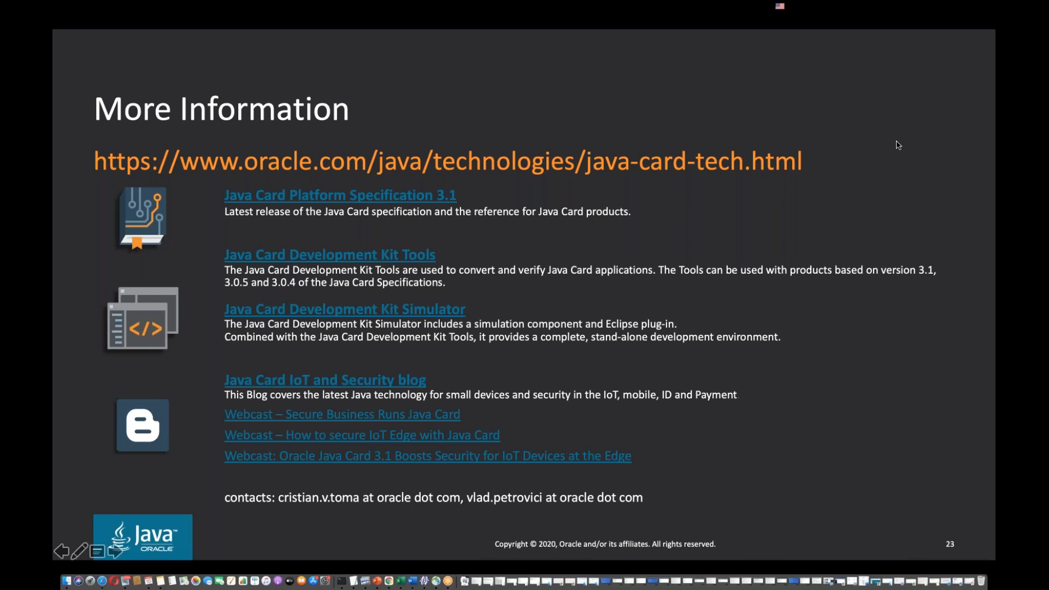
{"action": "mouse_move", "coordinate": [880, 139]}
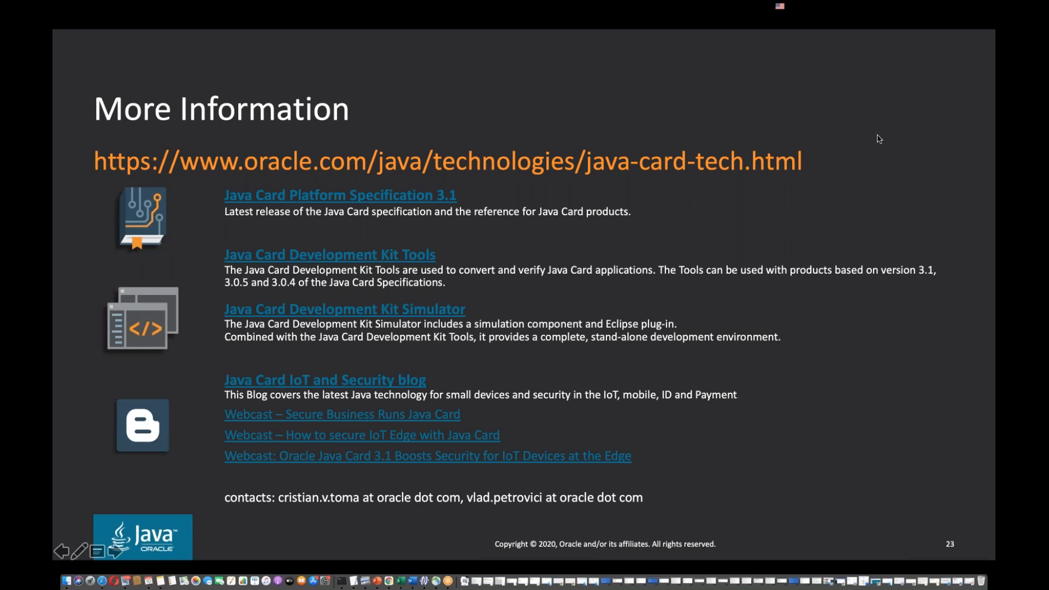
{"action": "mouse_move", "coordinate": [875, 97]}
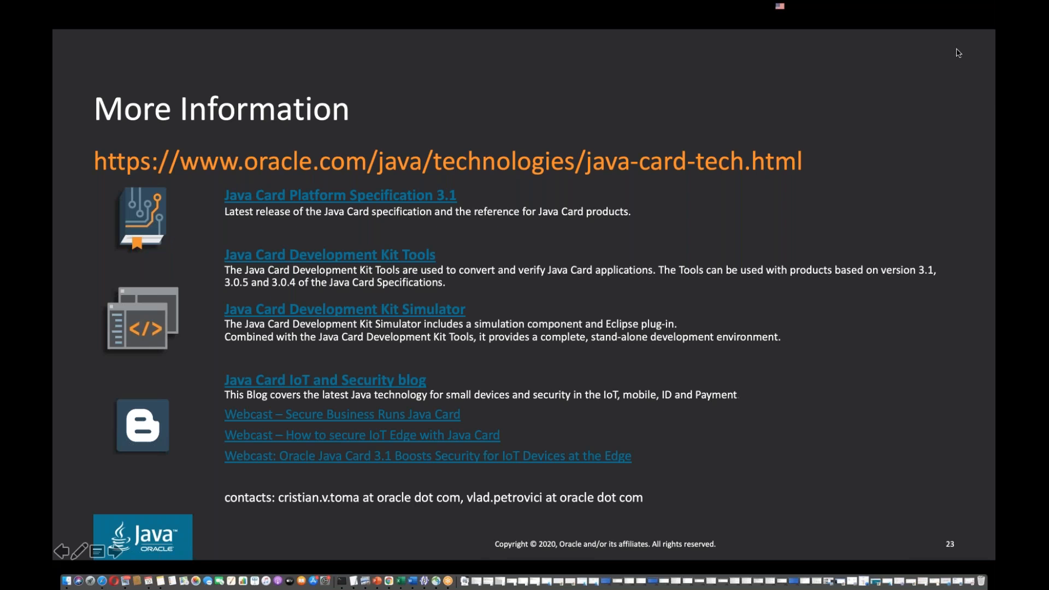
{"action": "mouse_move", "coordinate": [895, 177]}
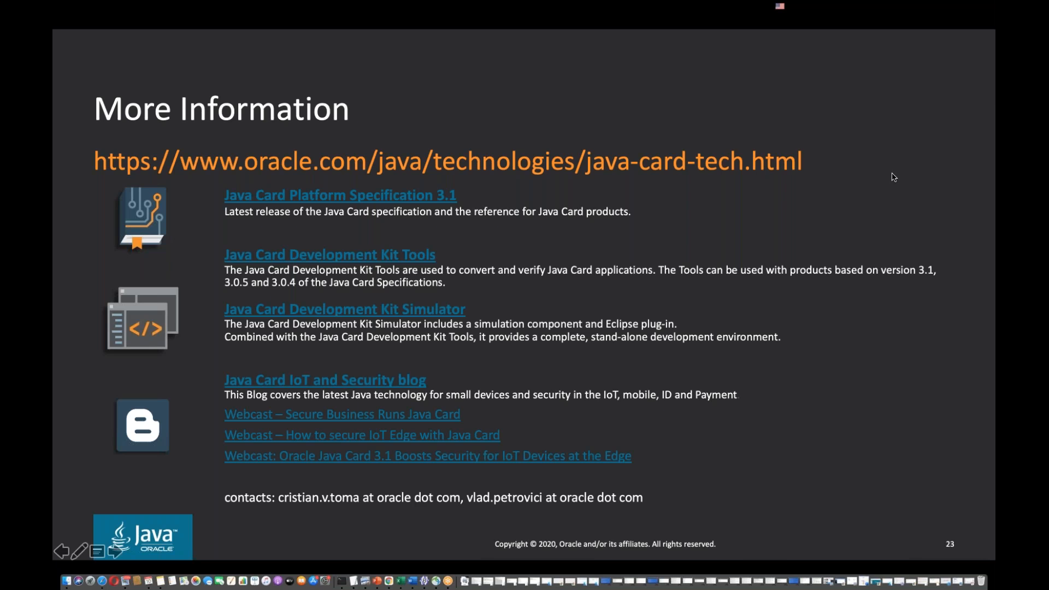
{"action": "mouse_move", "coordinate": [892, 177]}
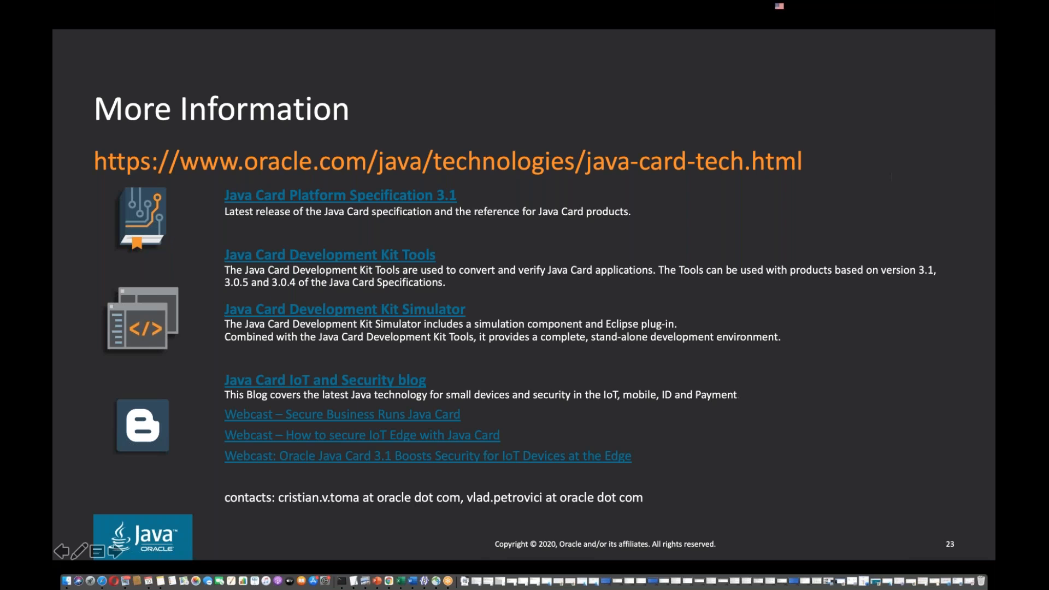
{"action": "mouse_move", "coordinate": [940, 355]}
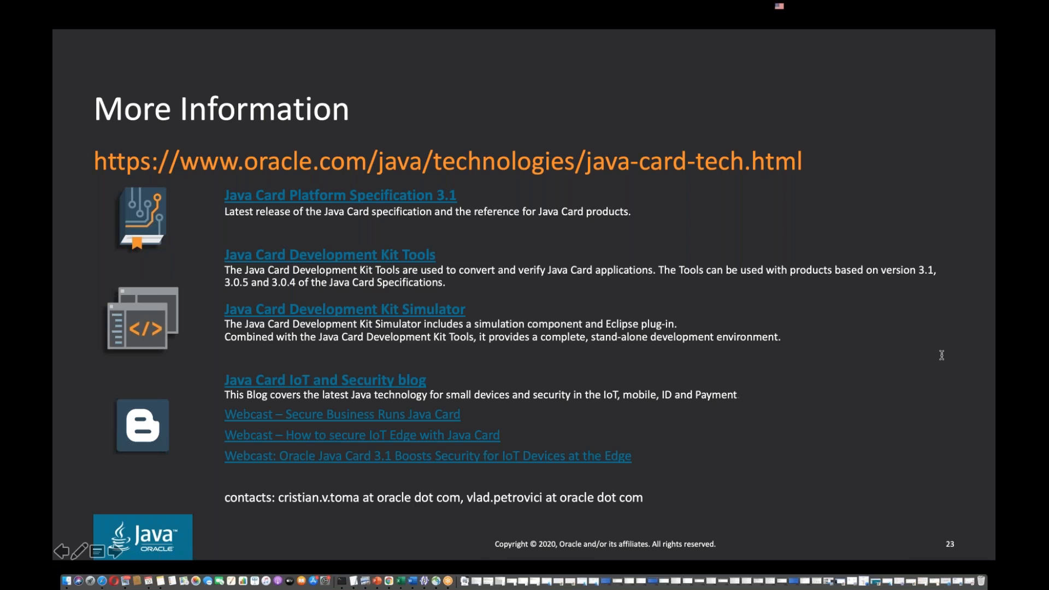
{"action": "mouse_move", "coordinate": [918, 126]}
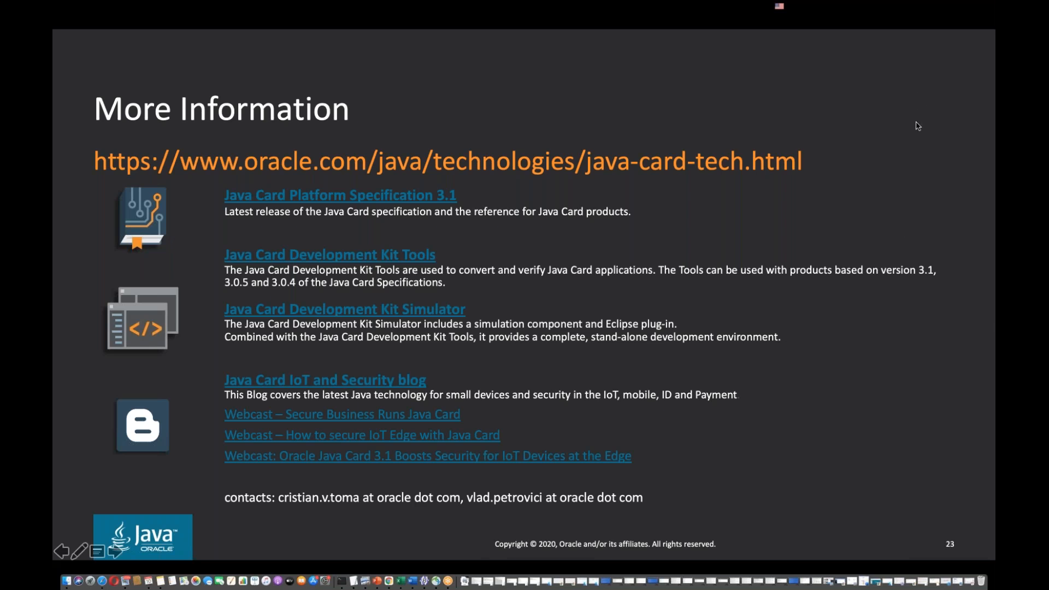
{"action": "mouse_move", "coordinate": [909, 277]}
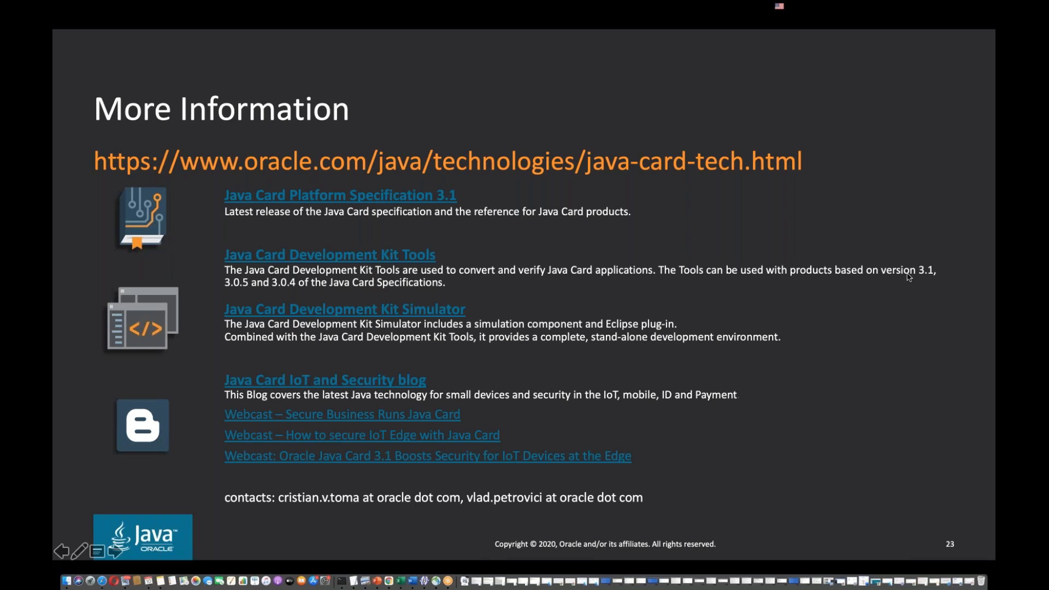
{"action": "mouse_move", "coordinate": [908, 353]}
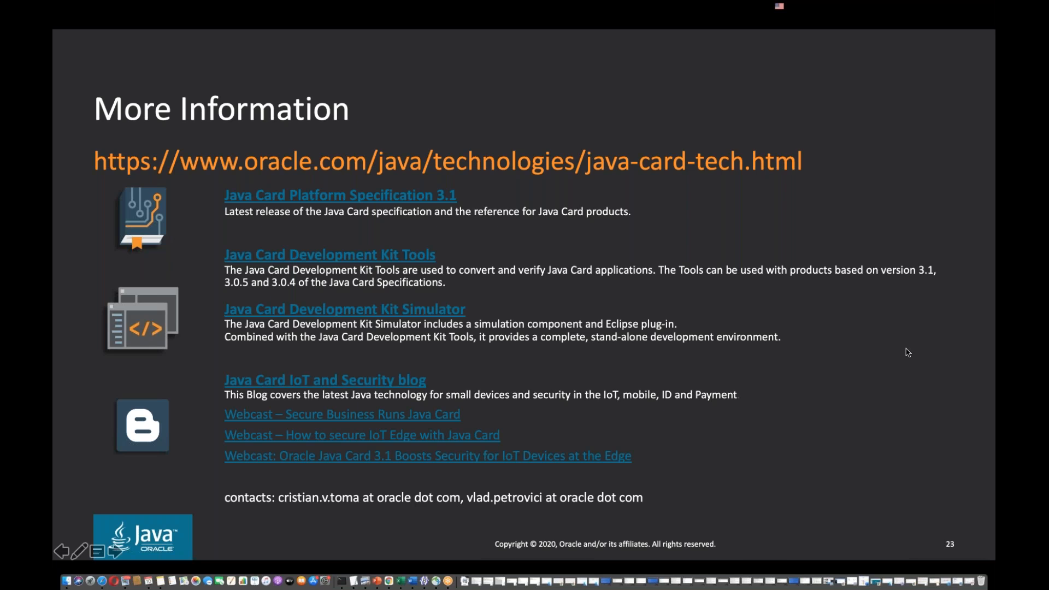
{"action": "mouse_move", "coordinate": [893, 348]}
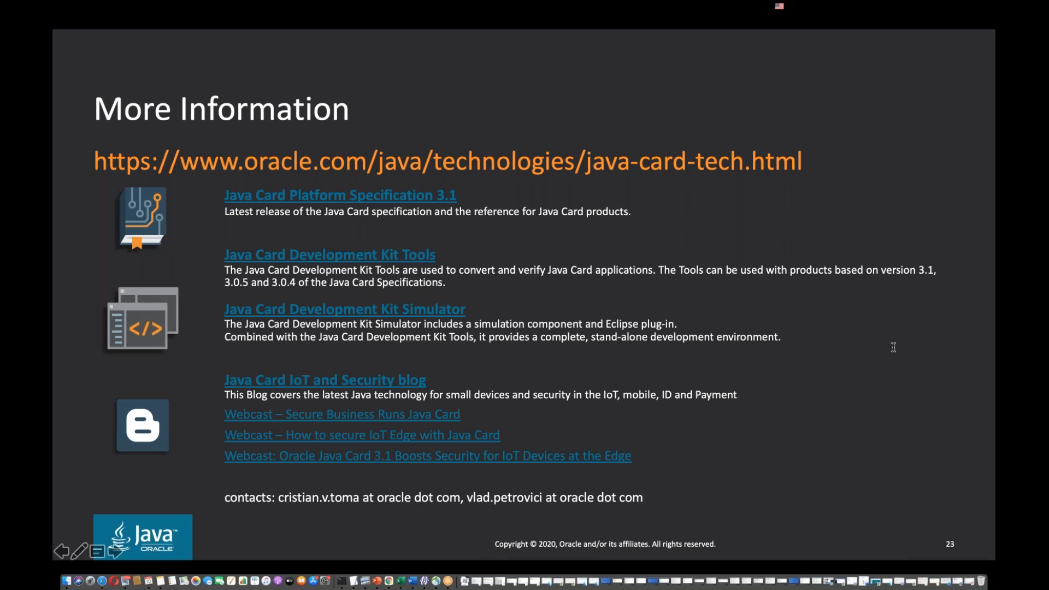
{"action": "mouse_move", "coordinate": [892, 346]}
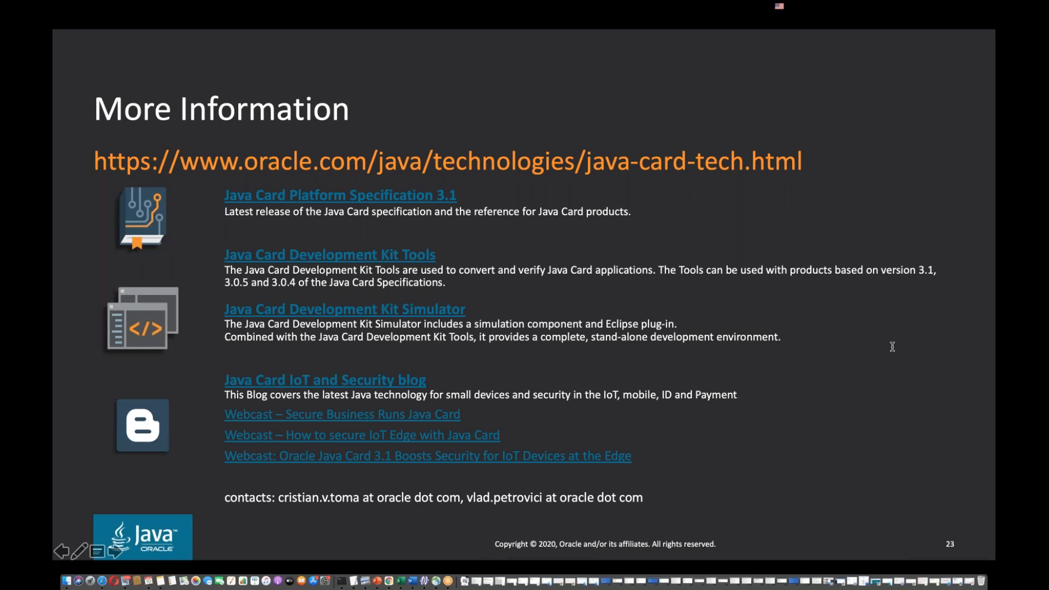
{"action": "mouse_move", "coordinate": [888, 350]}
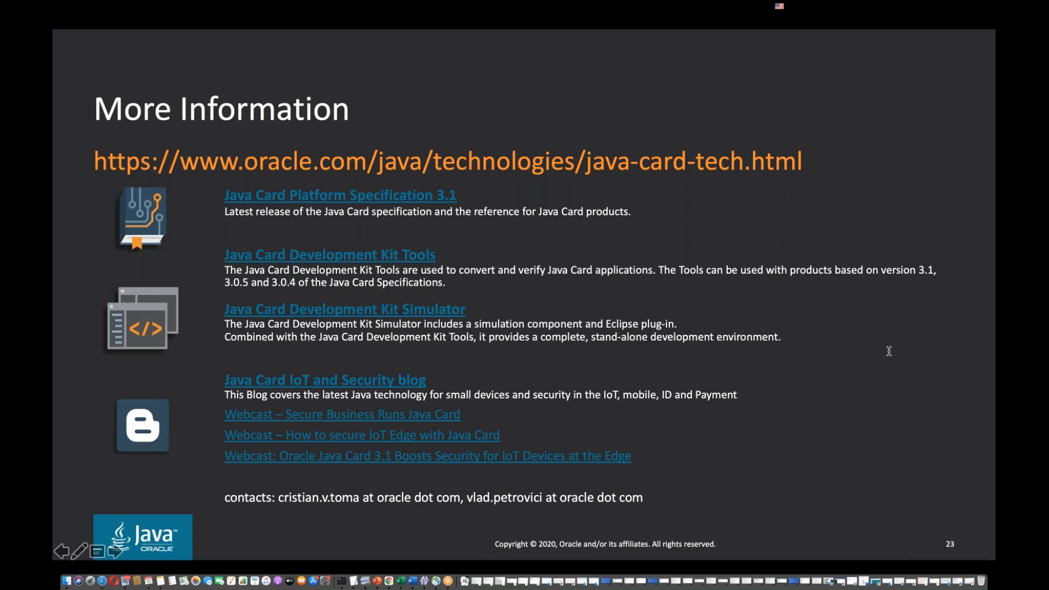
{"action": "mouse_move", "coordinate": [808, 270]}
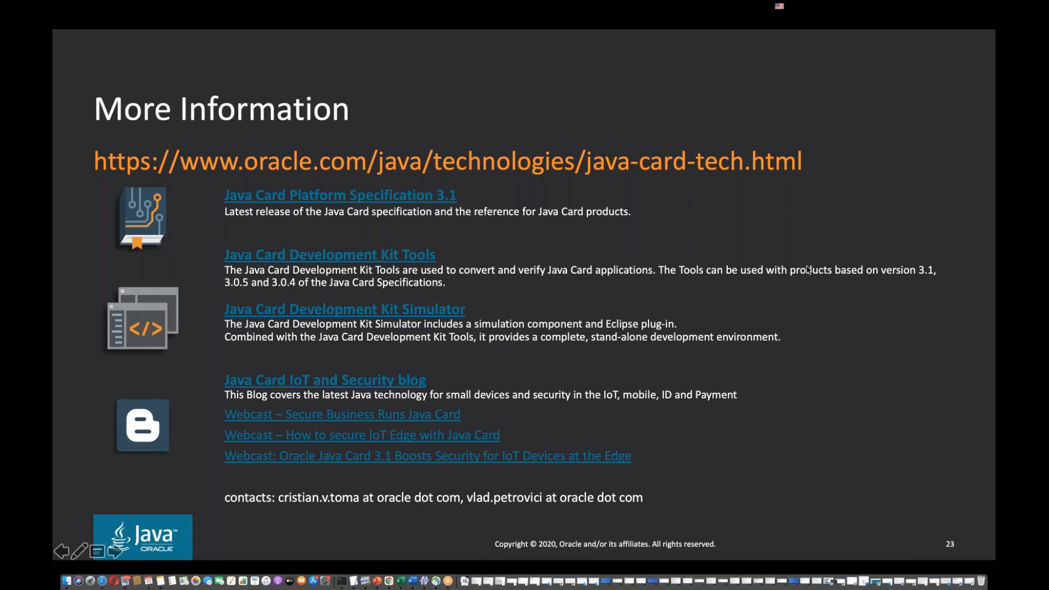
{"action": "mouse_move", "coordinate": [808, 269]}
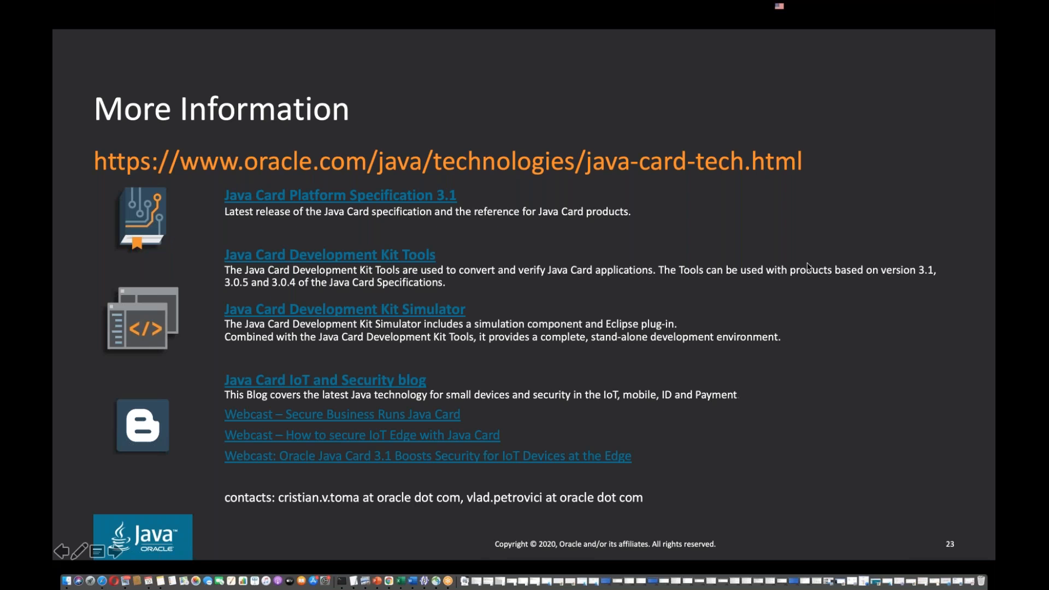
{"action": "mouse_move", "coordinate": [957, 232]}
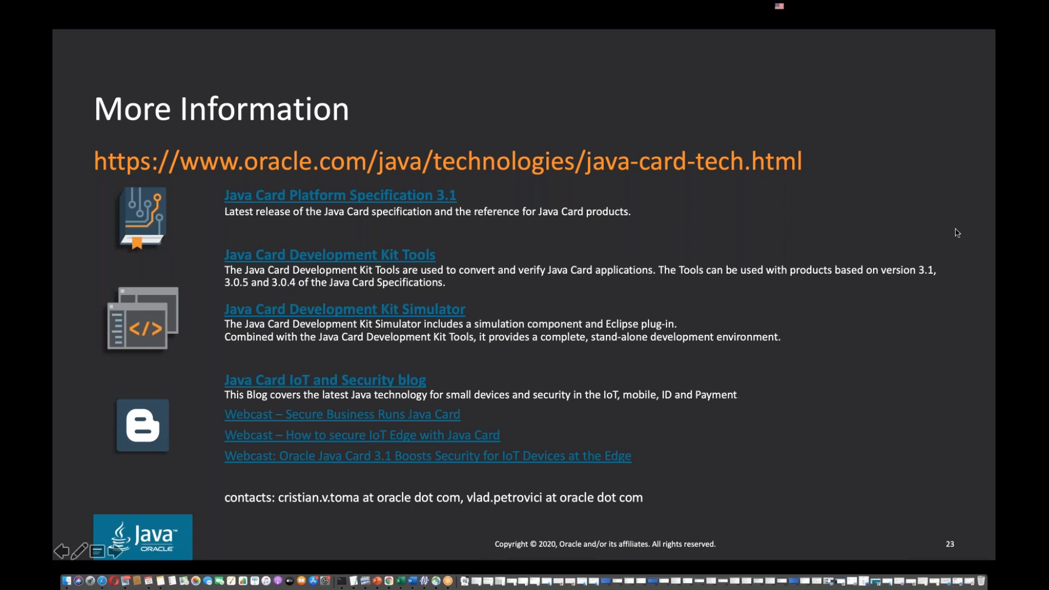
{"action": "mouse_move", "coordinate": [915, 362]}
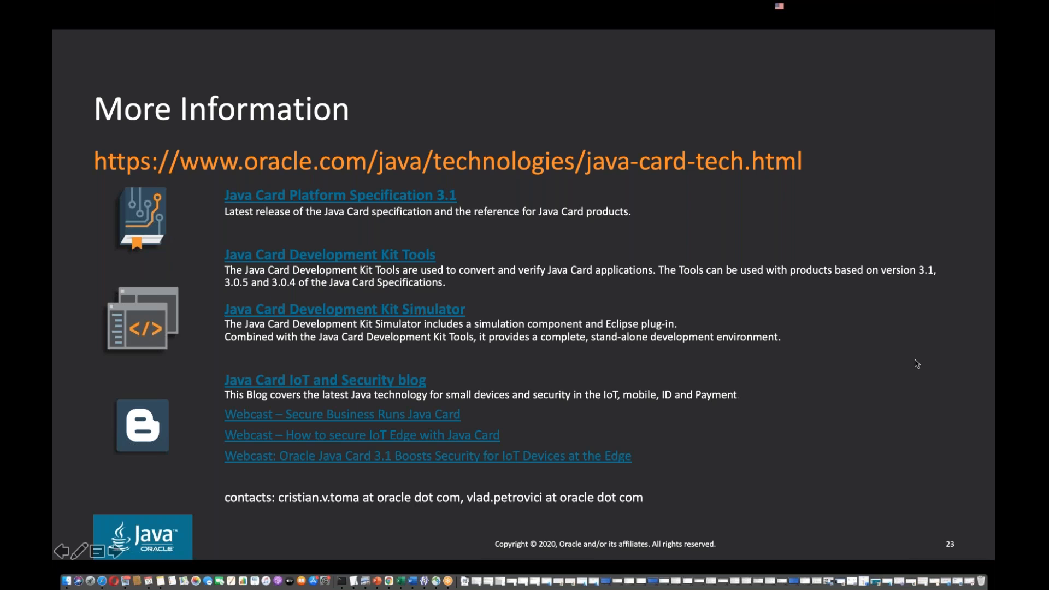
{"action": "mouse_move", "coordinate": [921, 341]}
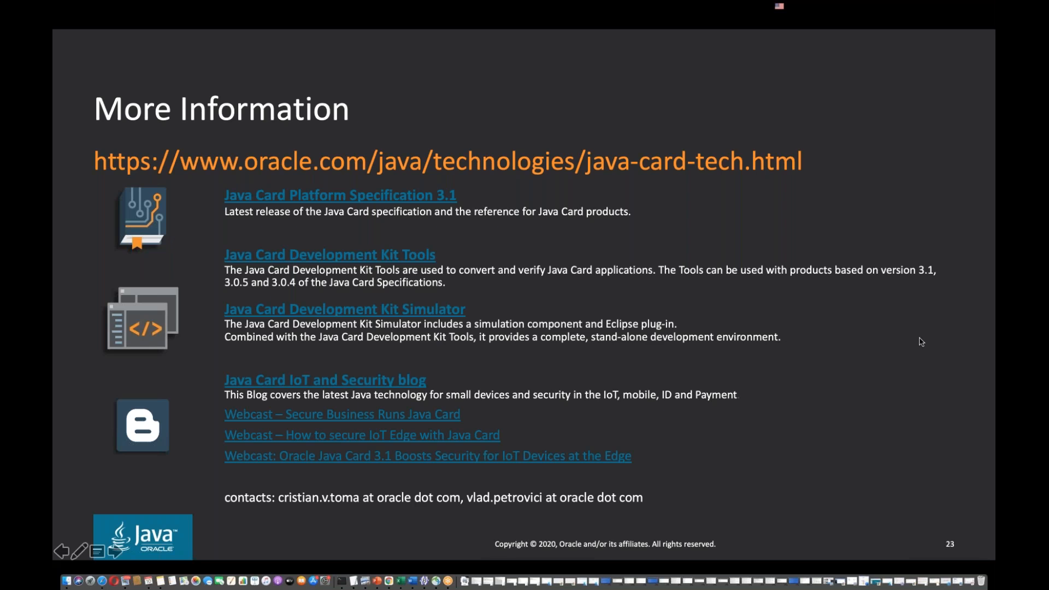
{"action": "mouse_move", "coordinate": [922, 128]}
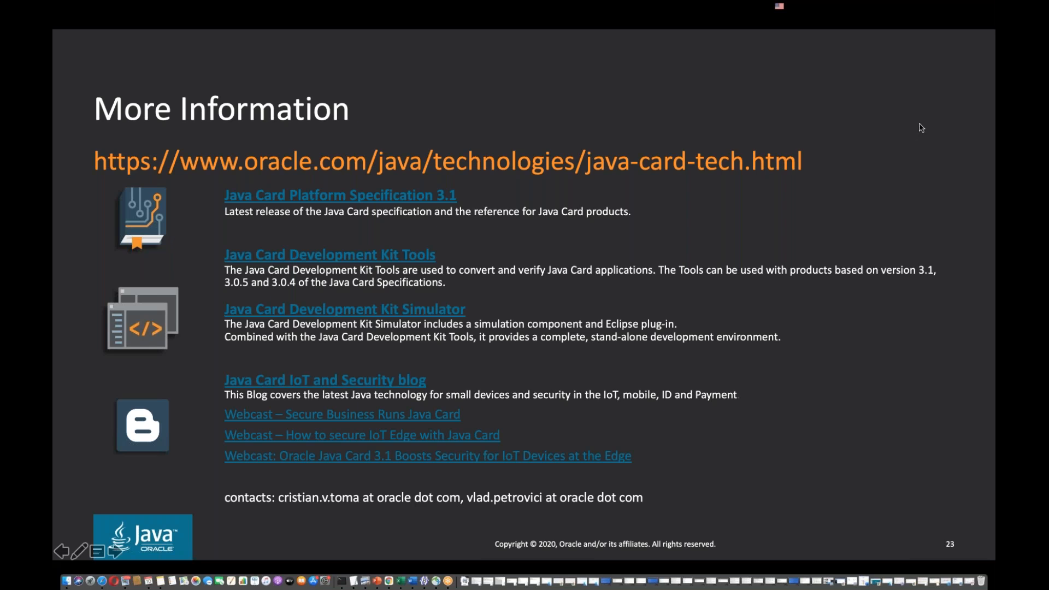
{"action": "mouse_move", "coordinate": [951, 117]}
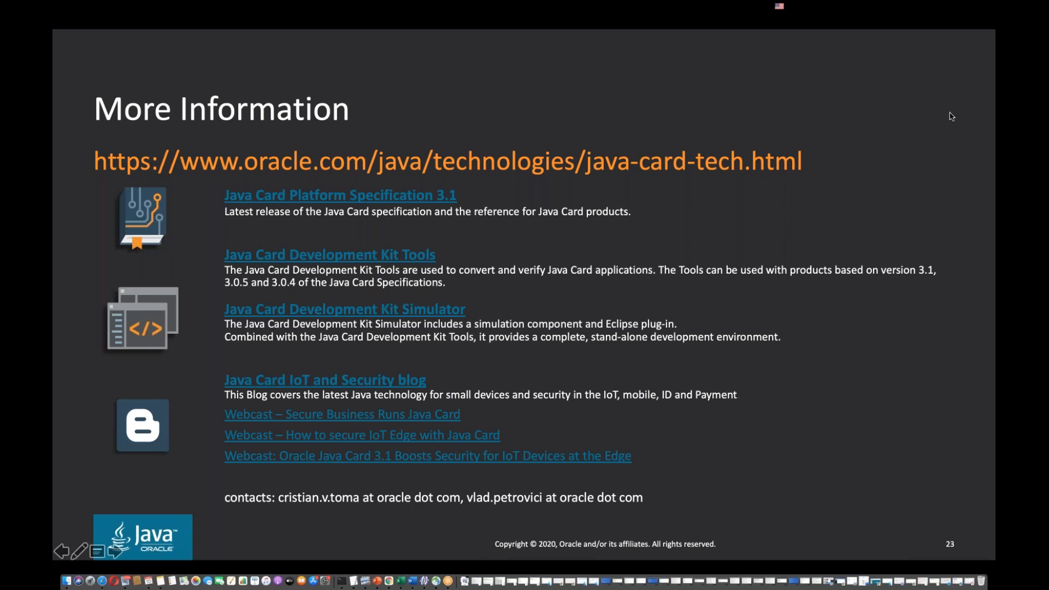
{"action": "mouse_move", "coordinate": [916, 359]}
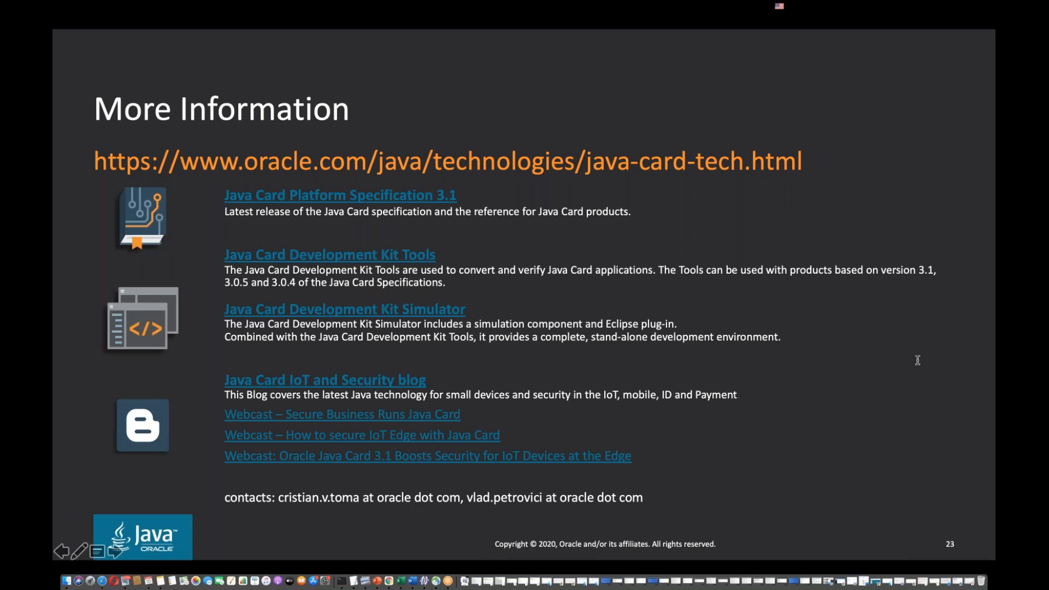
{"action": "mouse_move", "coordinate": [806, 263]}
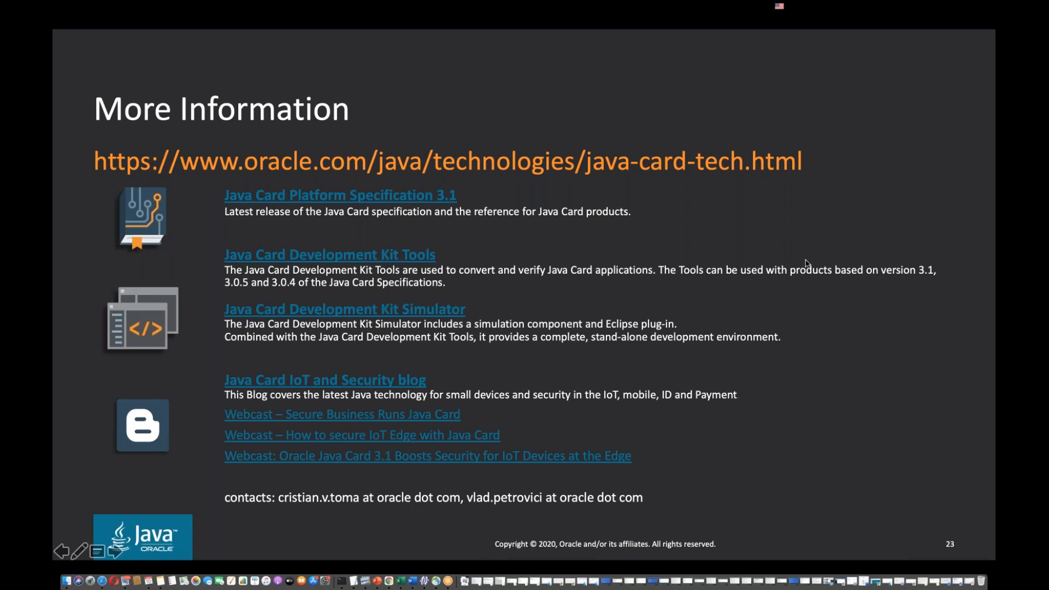
{"action": "mouse_move", "coordinate": [808, 267]}
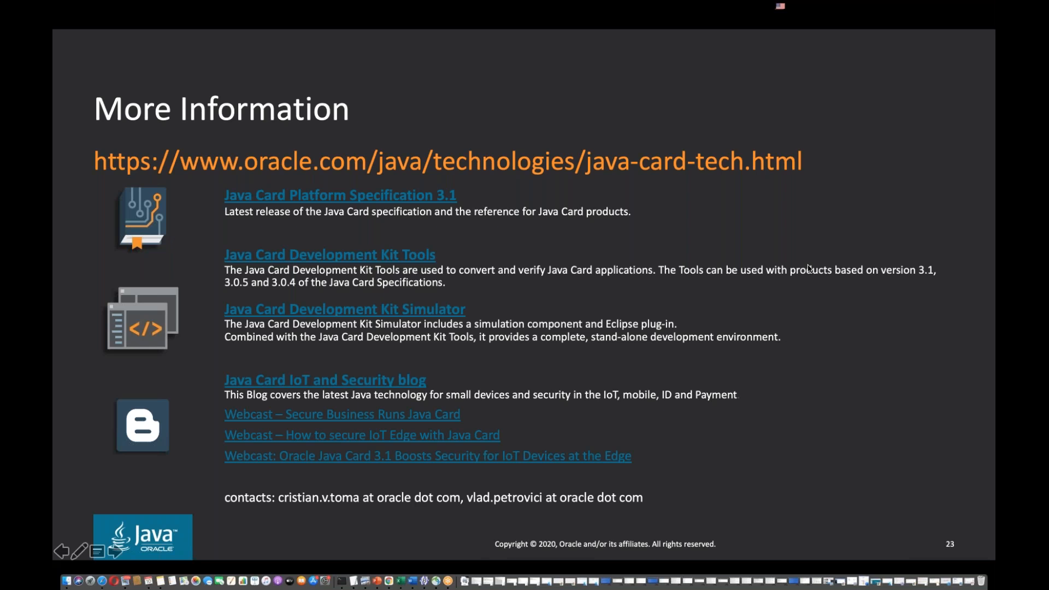
{"action": "mouse_move", "coordinate": [905, 311]}
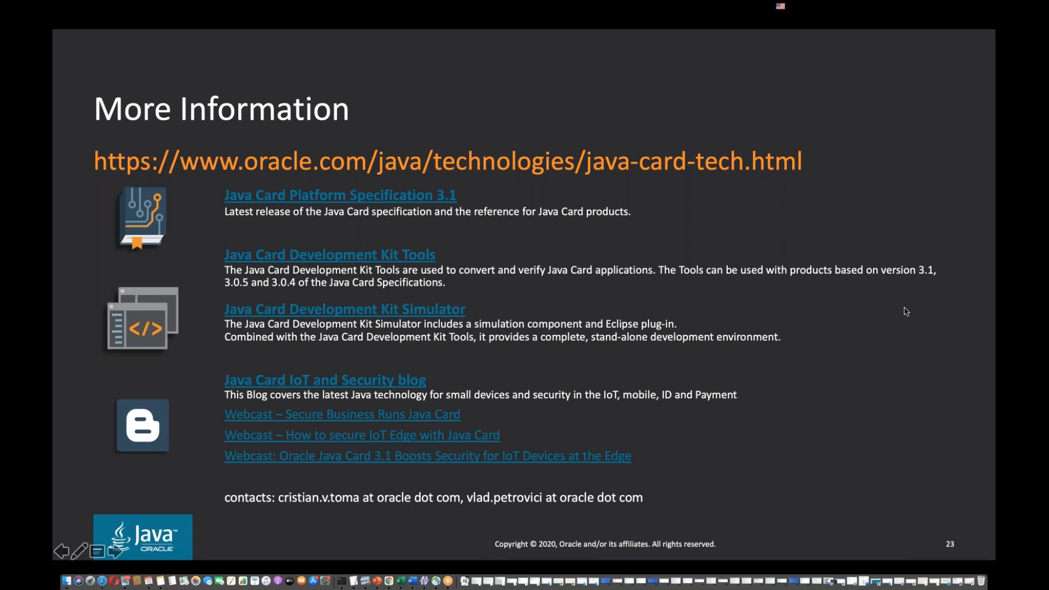
{"action": "mouse_move", "coordinate": [892, 350]}
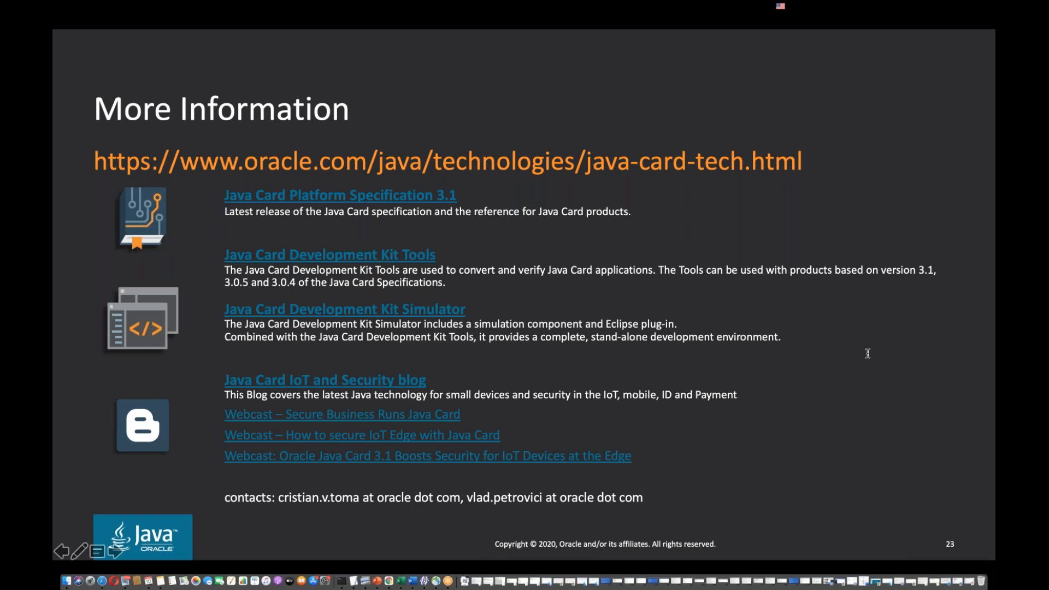
{"action": "mouse_move", "coordinate": [838, 351]}
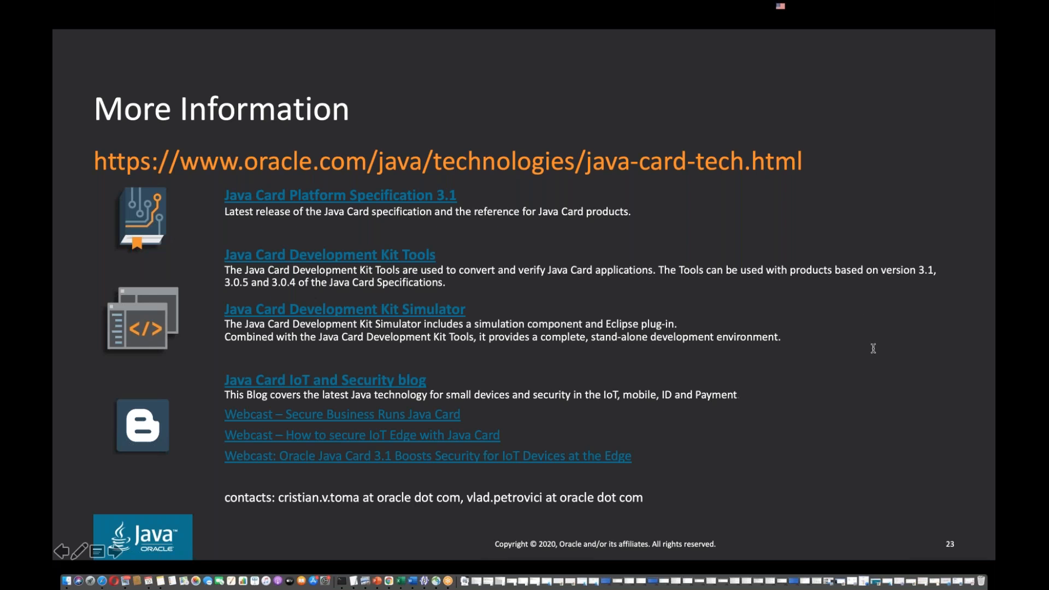
{"action": "mouse_move", "coordinate": [872, 350]}
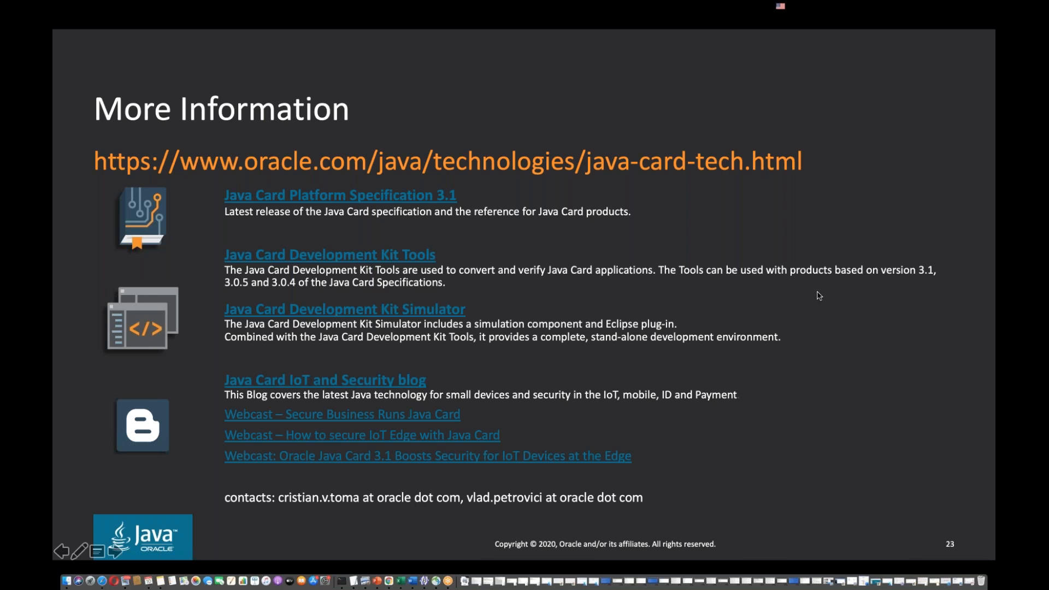
{"action": "mouse_move", "coordinate": [876, 354]}
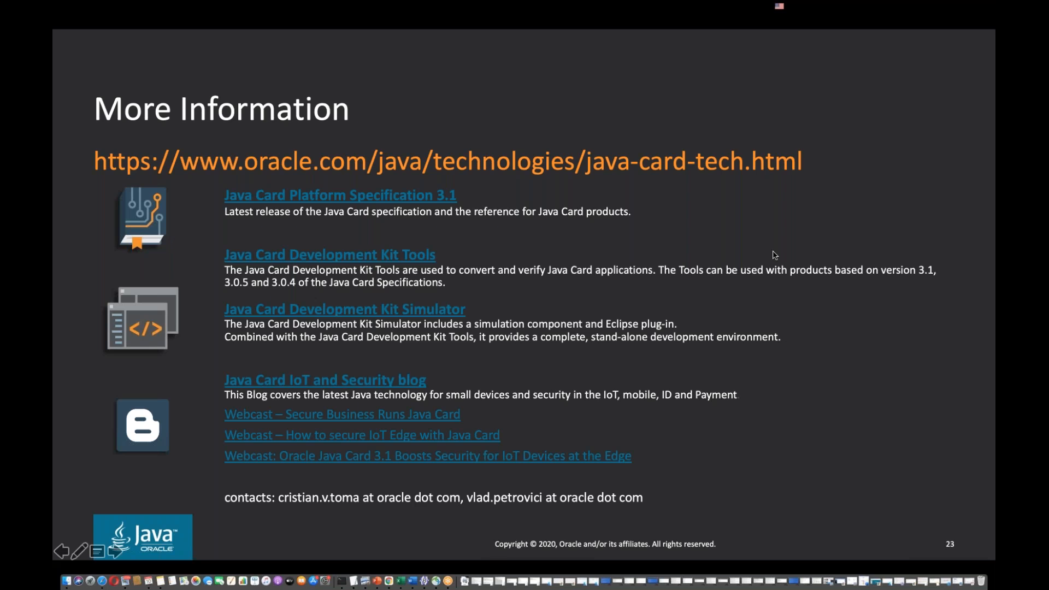
{"action": "mouse_move", "coordinate": [803, 264]}
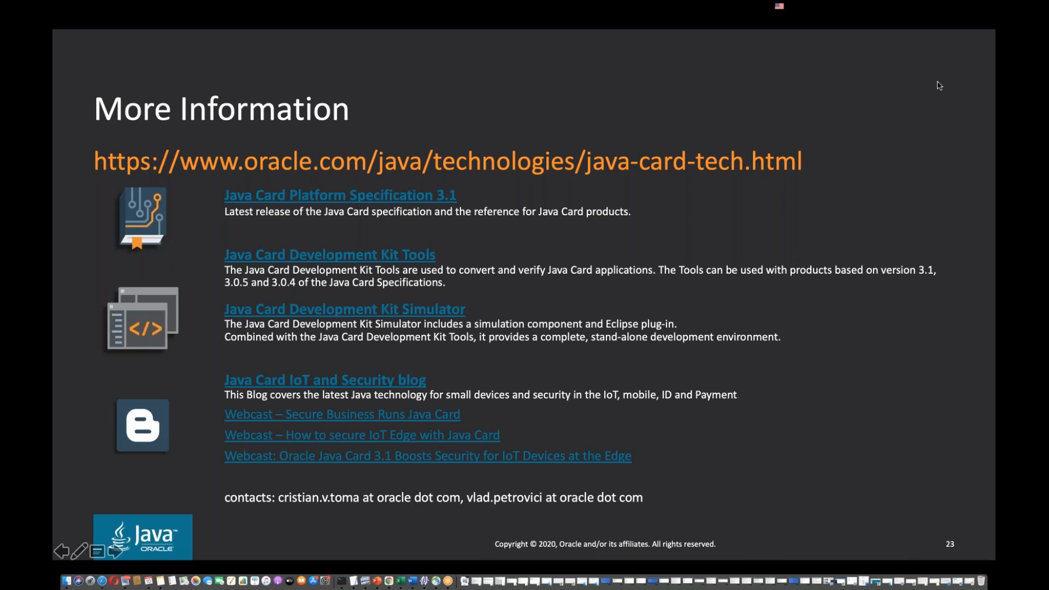
{"action": "mouse_move", "coordinate": [910, 149]}
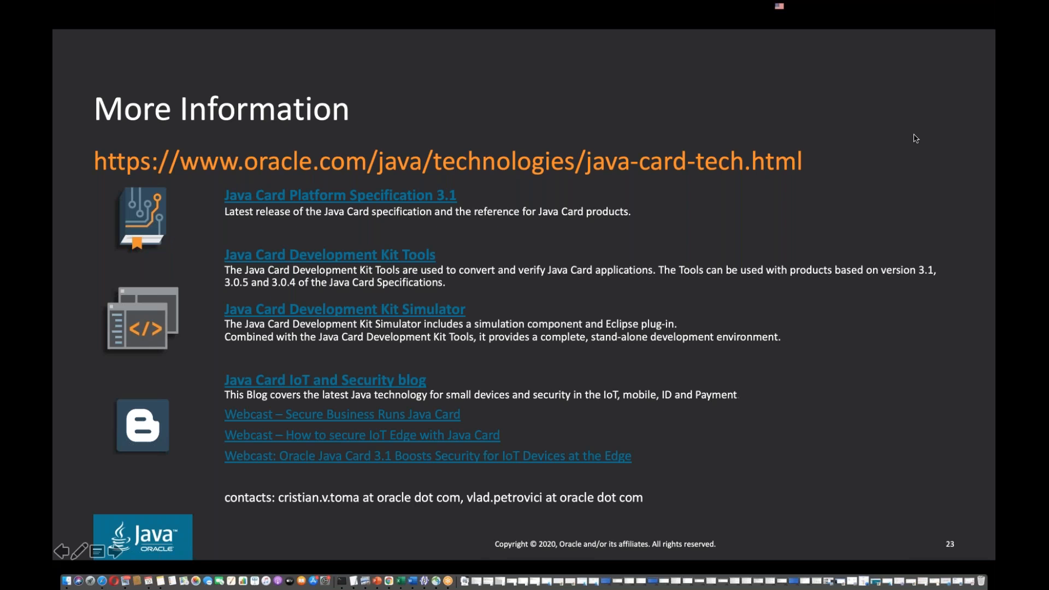
{"action": "mouse_move", "coordinate": [886, 85]}
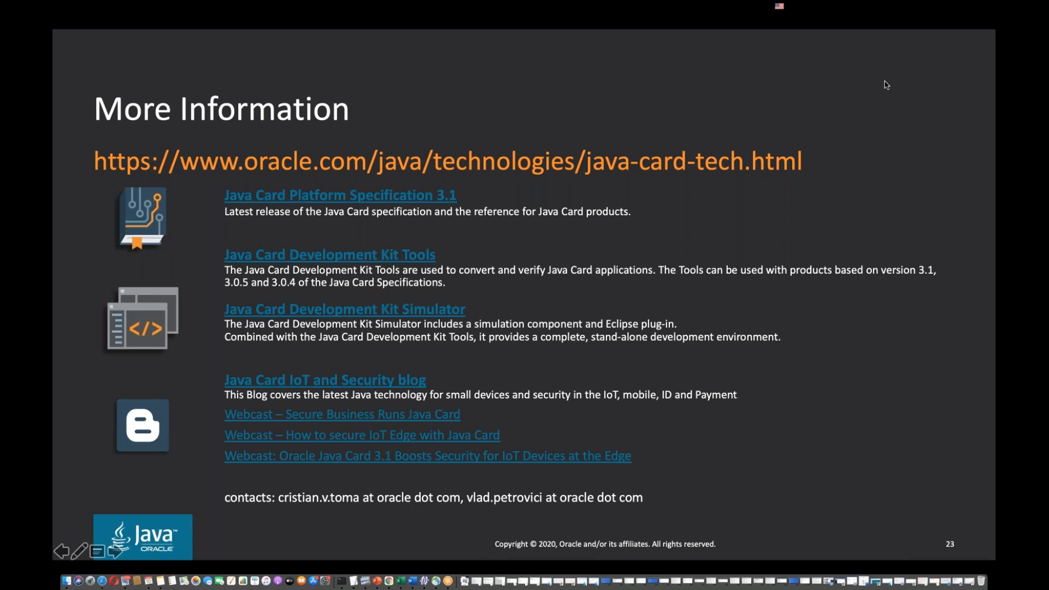
{"action": "mouse_move", "coordinate": [803, 260]}
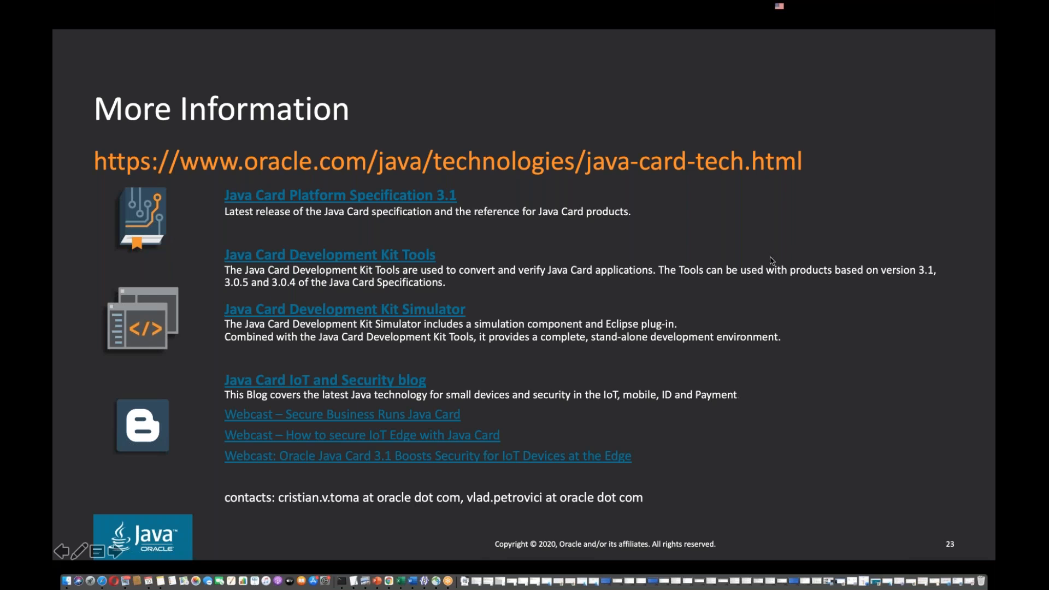
{"action": "mouse_move", "coordinate": [803, 260]}
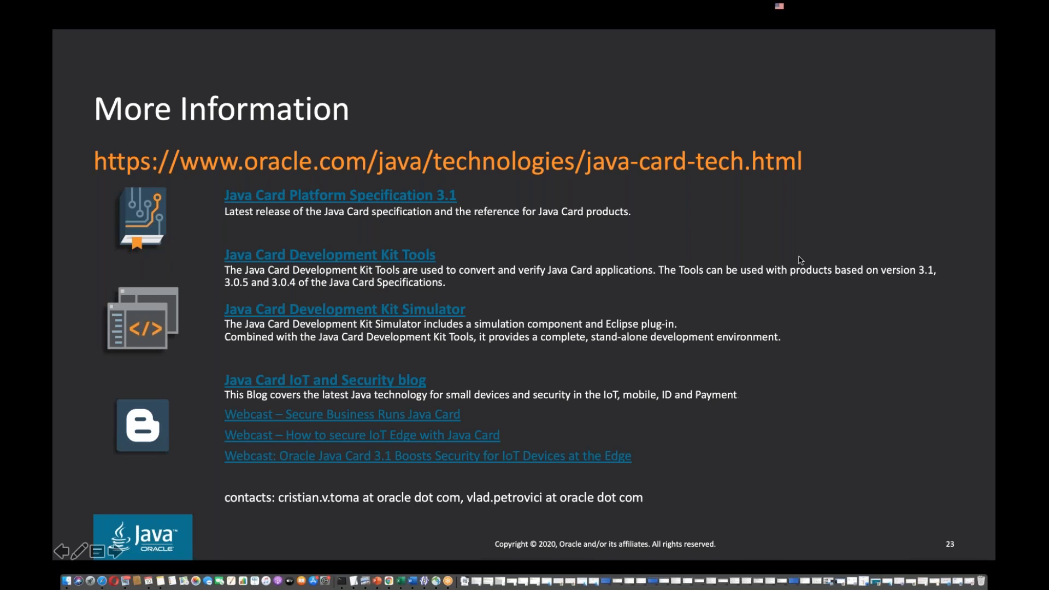
{"action": "mouse_move", "coordinate": [701, 241]}
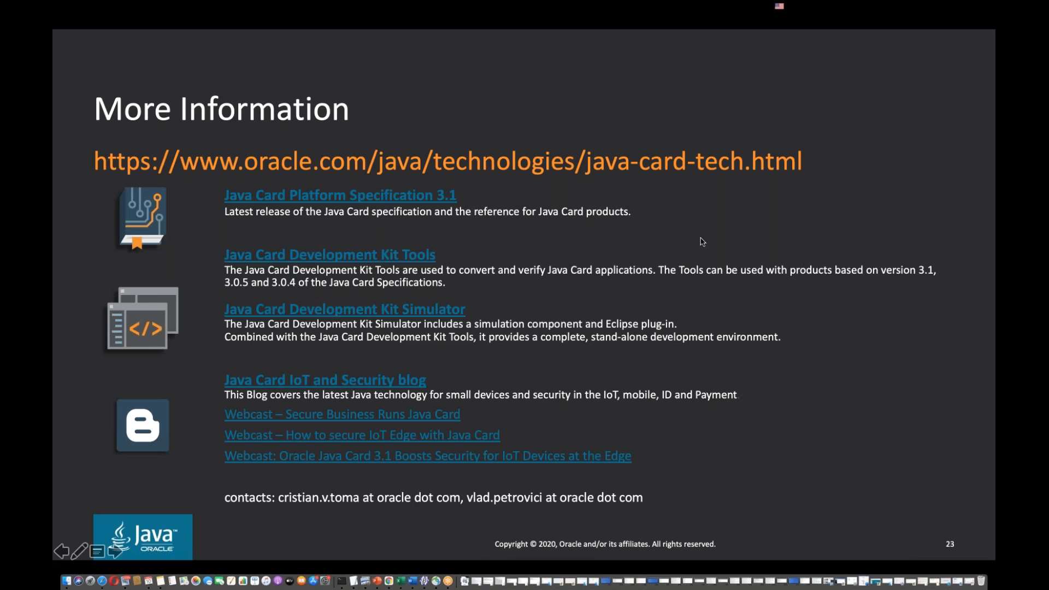
{"action": "mouse_move", "coordinate": [803, 262]}
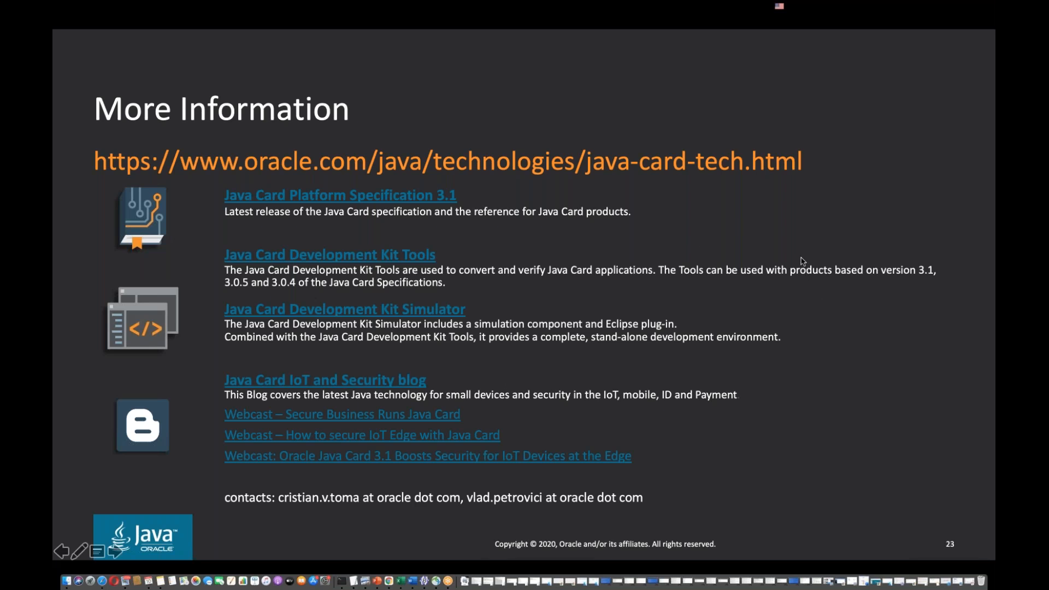
{"action": "mouse_move", "coordinate": [551, 132]}
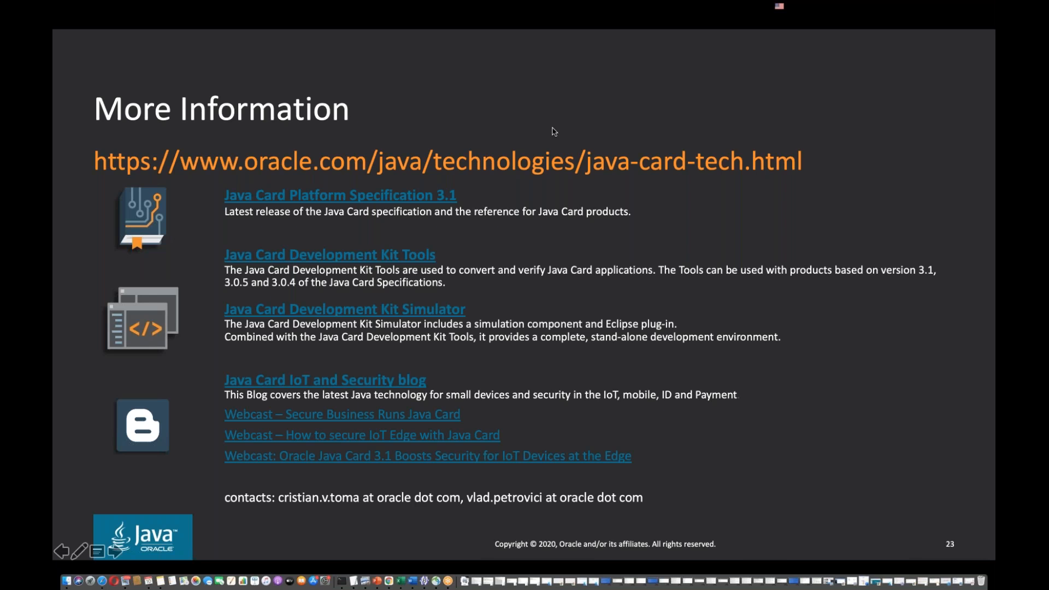